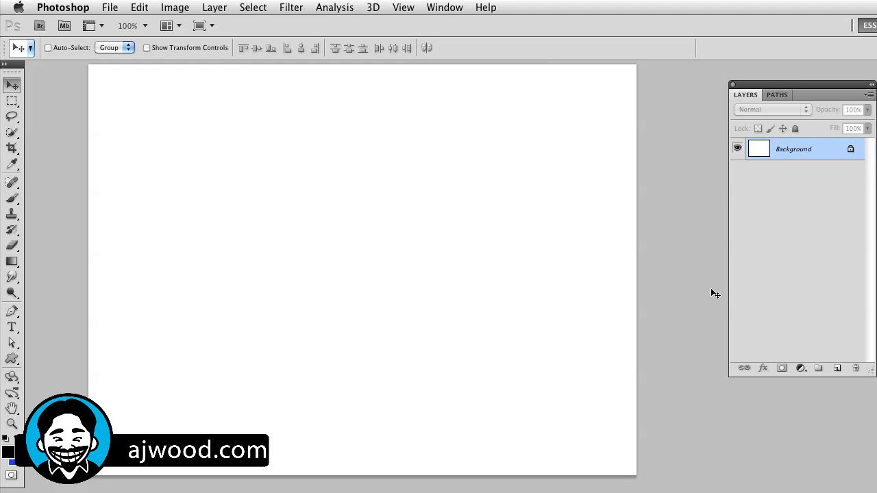
mouse_move(357, 195)
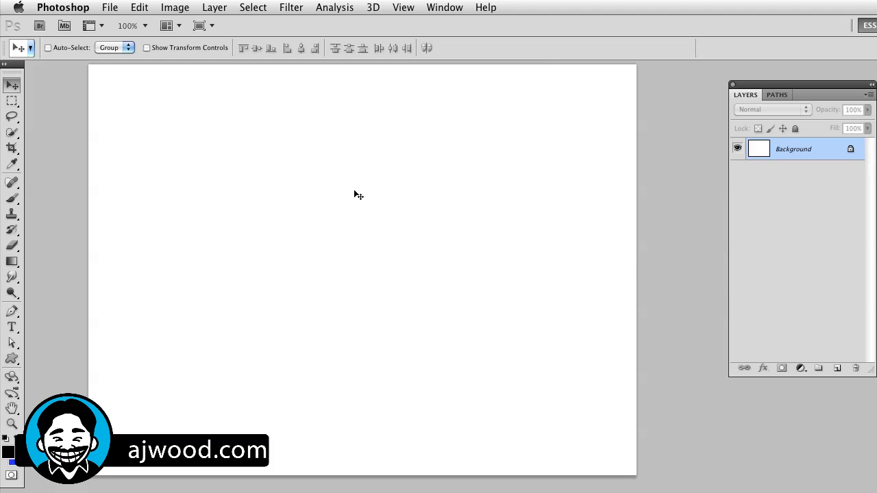
mouse_move(839, 368)
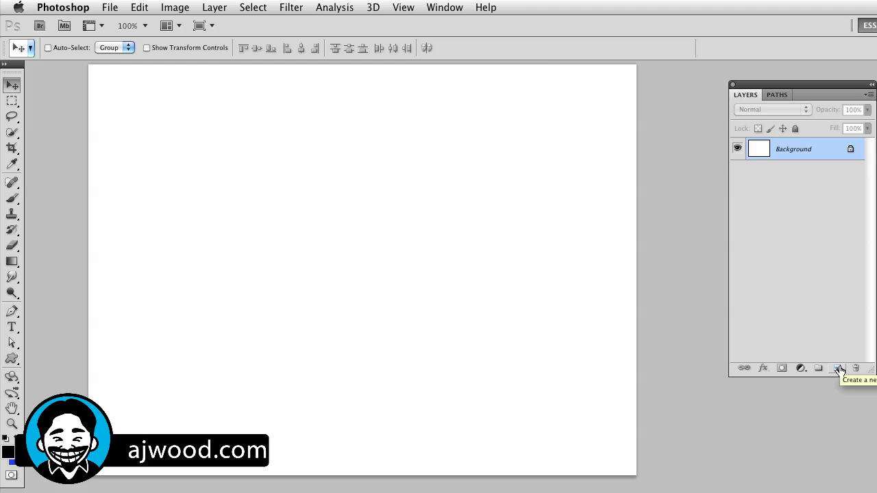
Step: Add Layer 1 above the white background and pick the Elliptical Marquee Tool
click(838, 367)
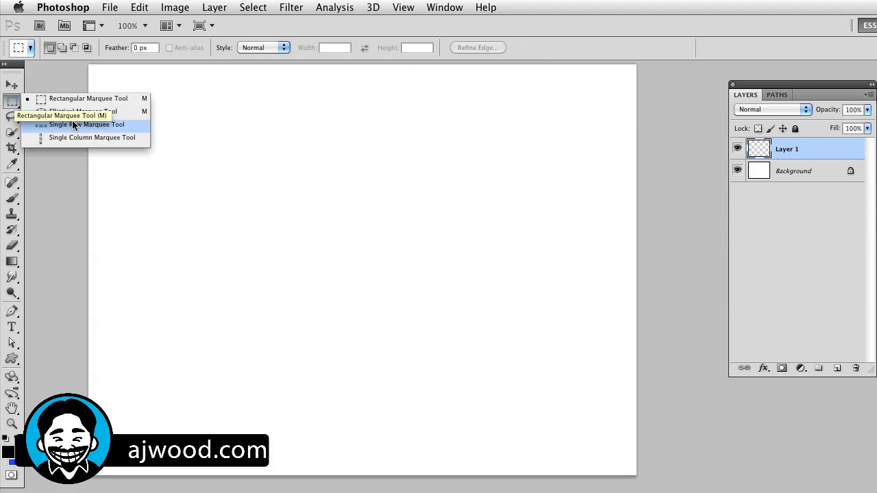
click(88, 111)
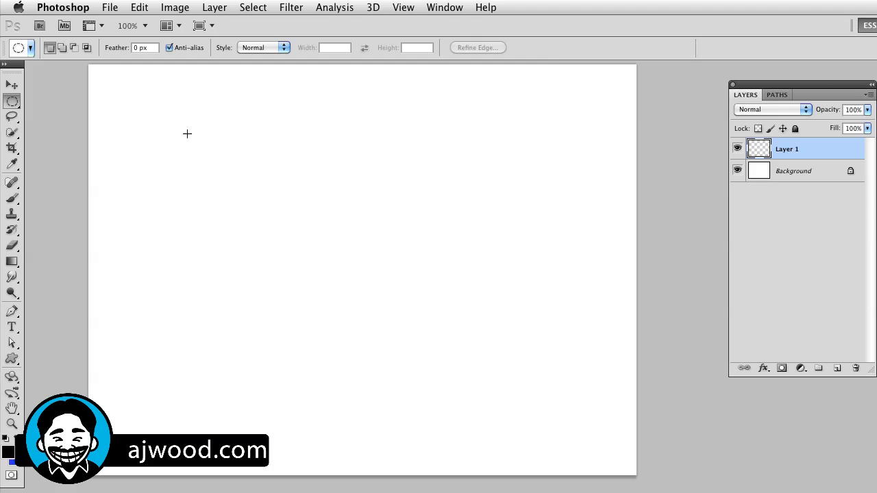
mouse_move(177, 142)
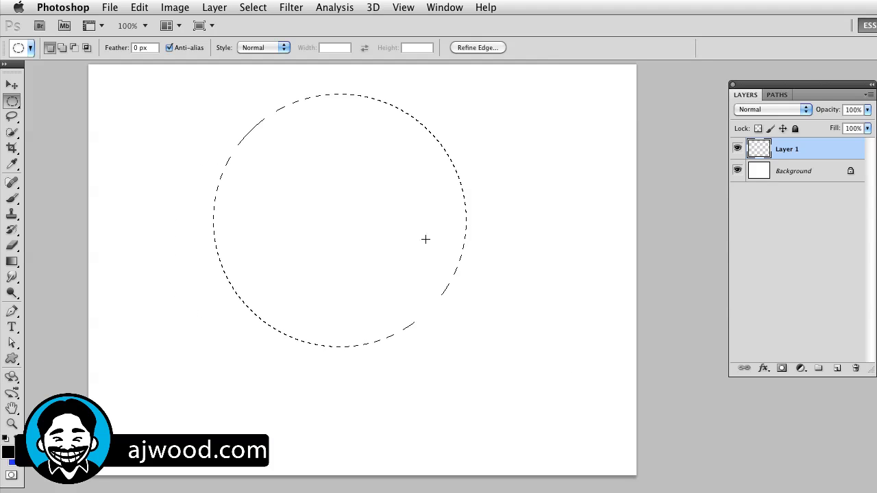
mouse_move(826, 163)
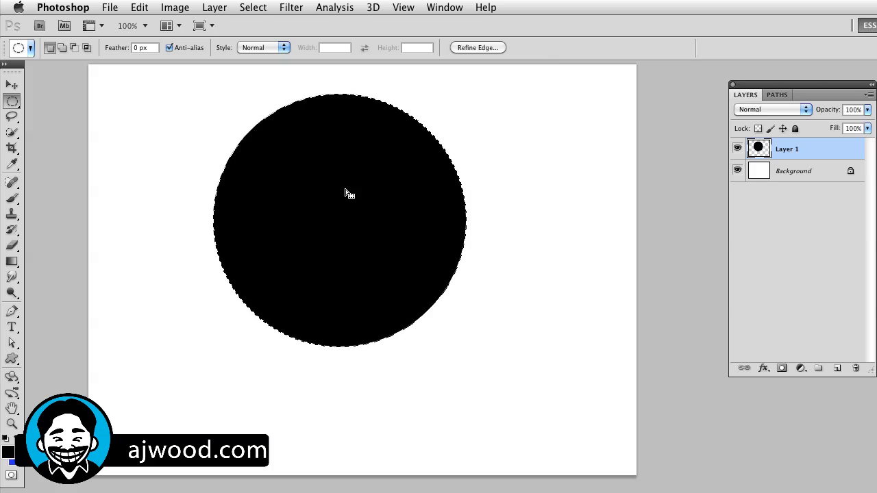
mouse_move(323, 163)
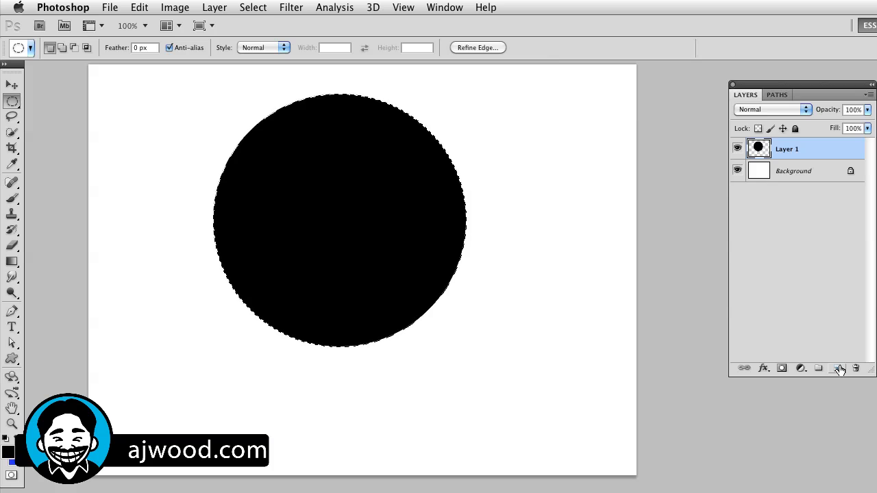
Step: Add Layer 2 and scale the circle selection to about 77%, centered inside the black circle
click(836, 368)
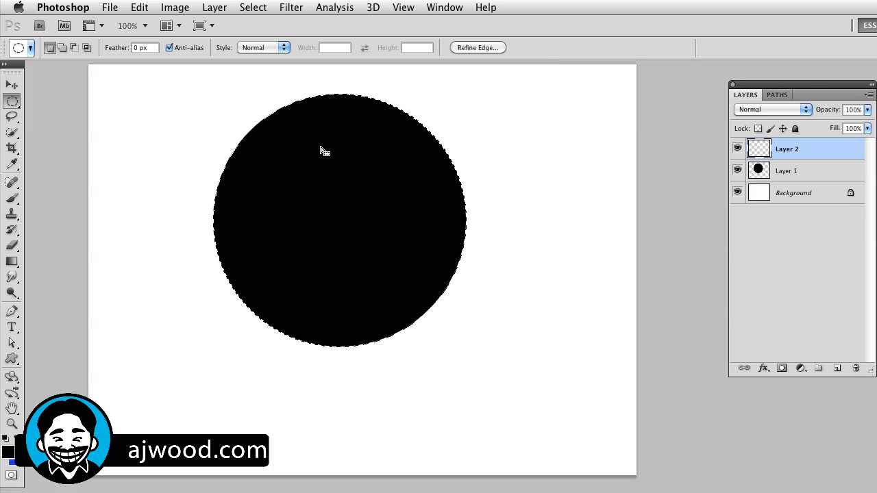
mouse_move(253, 7)
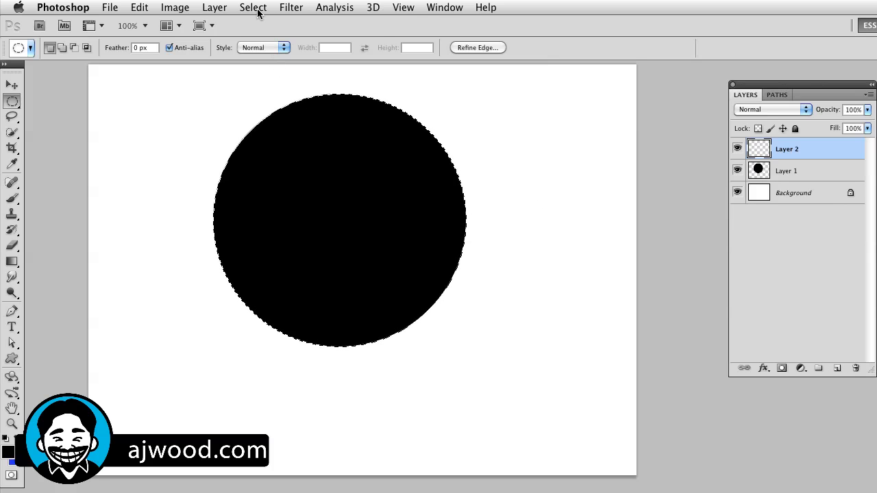
click(253, 8)
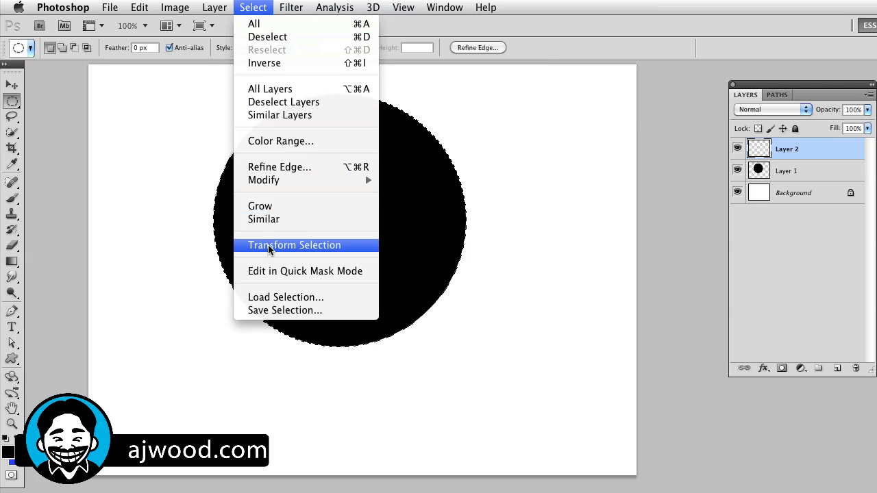
click(294, 244)
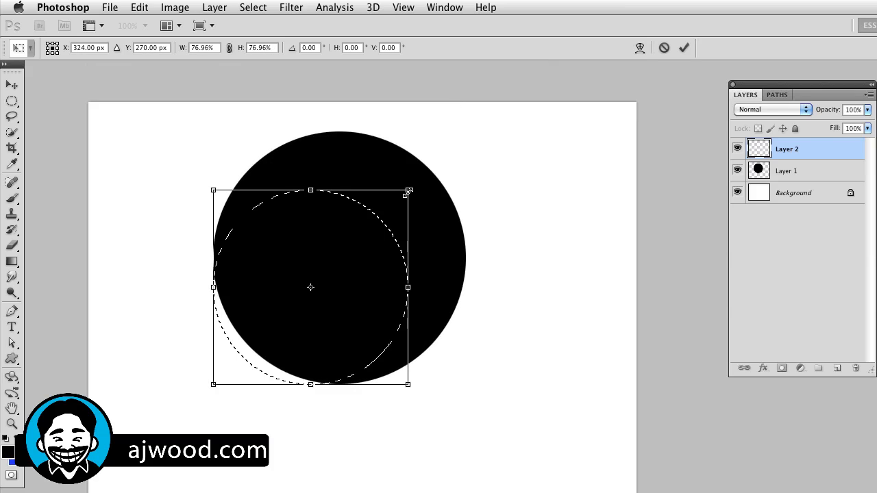
drag(311, 287, 331, 257)
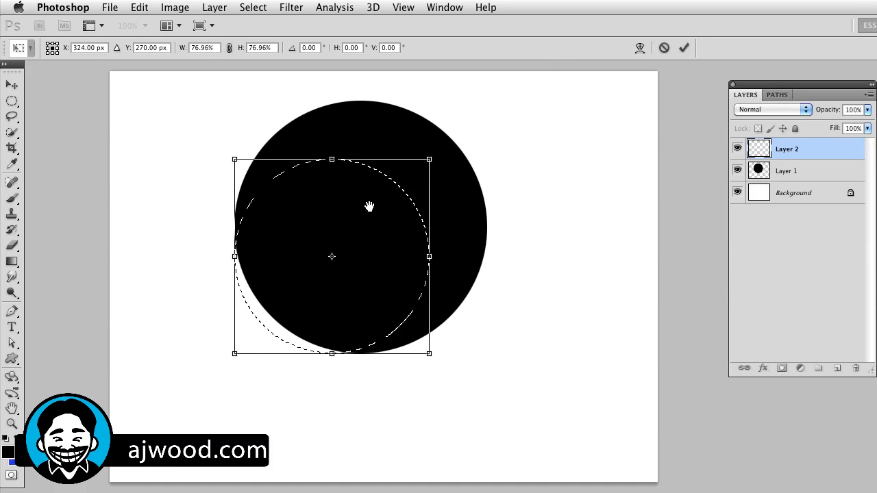
drag(332, 257, 361, 227)
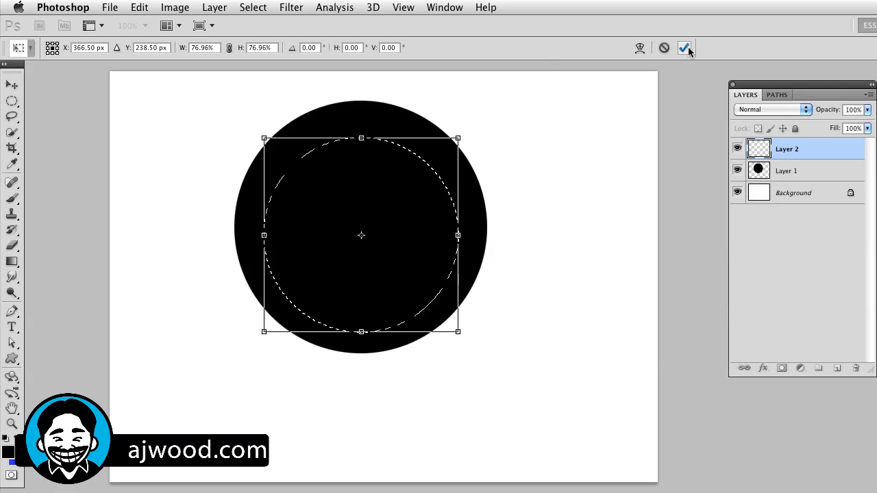
click(685, 47)
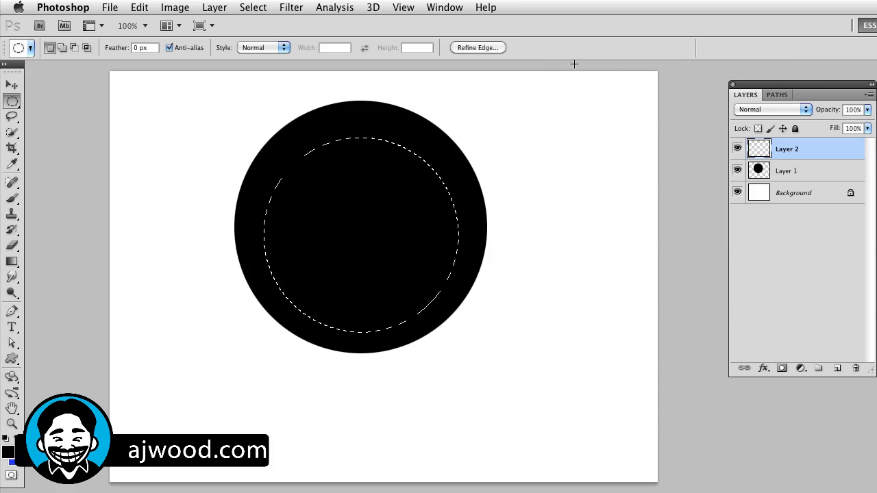
mouse_move(785, 152)
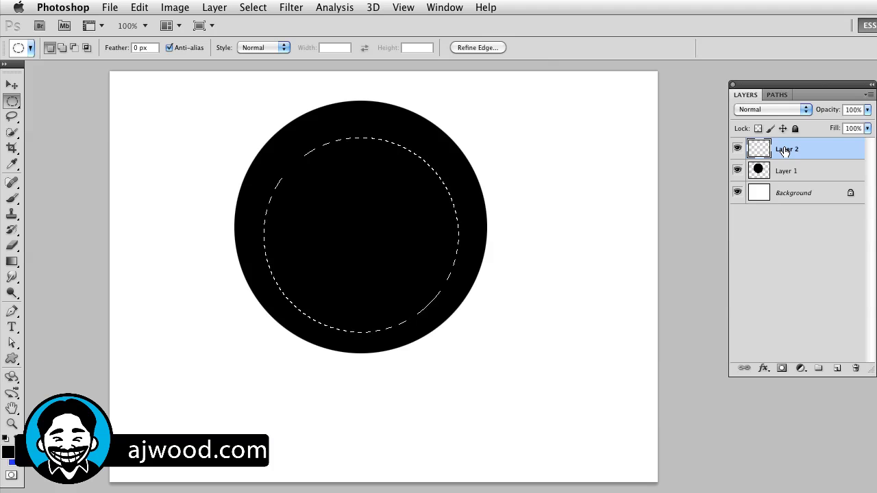
mouse_move(392, 218)
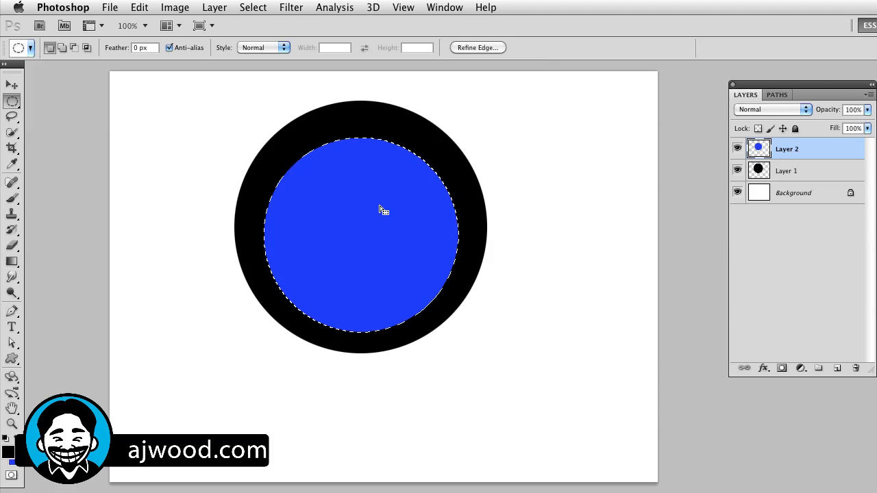
mouse_move(373, 171)
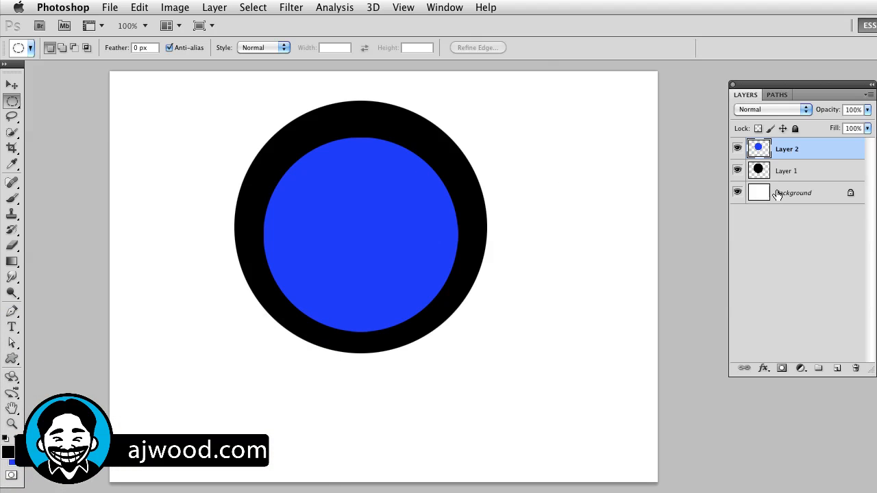
mouse_move(777, 194)
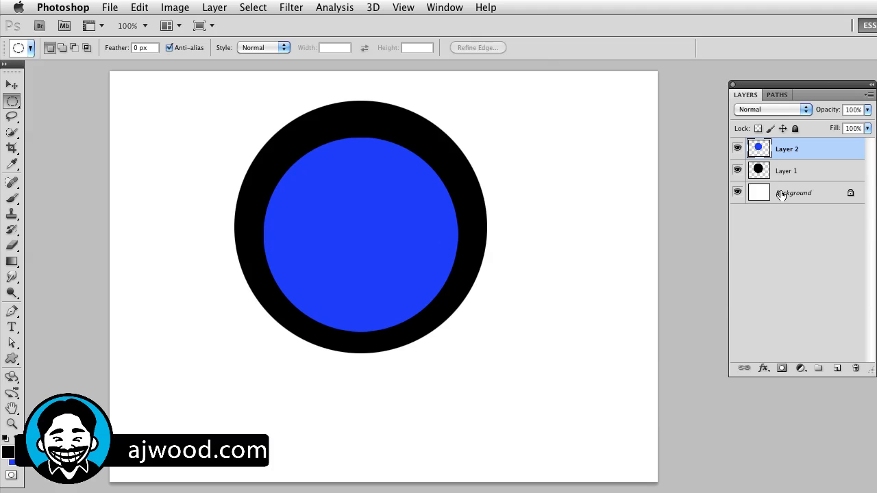
Step: Select all layers and align their vertical and horizontal centers with the Move Tool
click(787, 170)
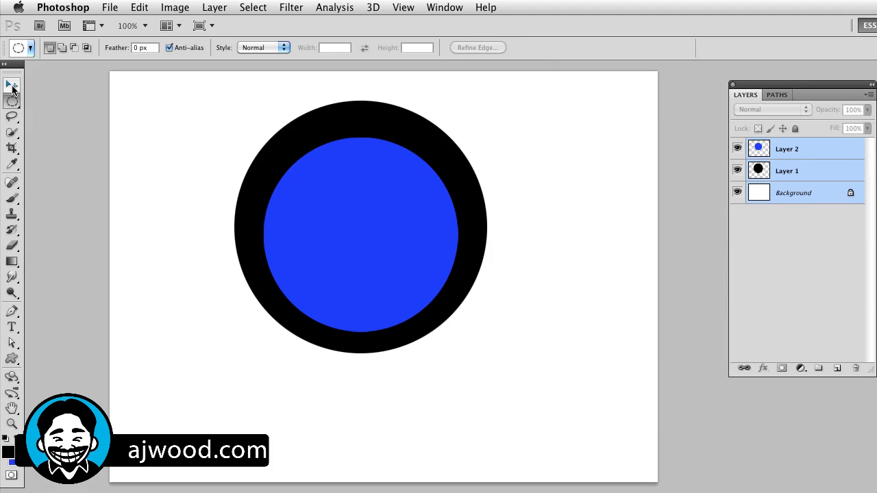
click(11, 85)
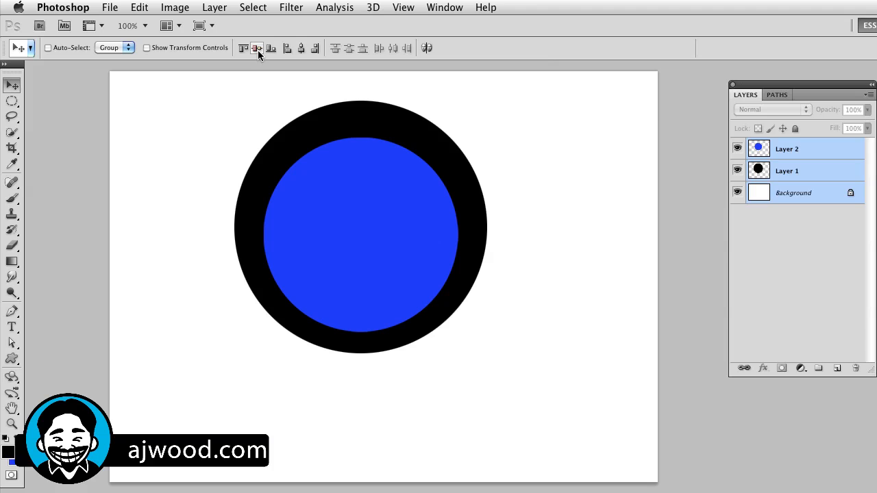
mouse_move(257, 48)
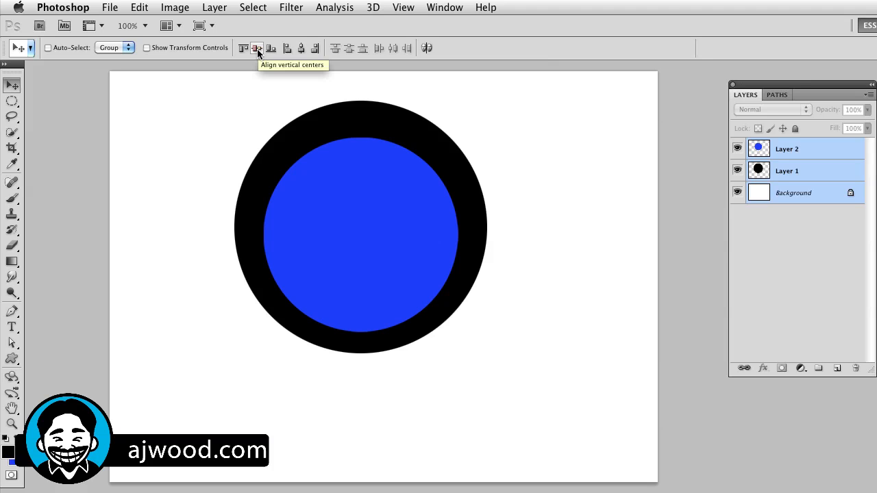
click(301, 47)
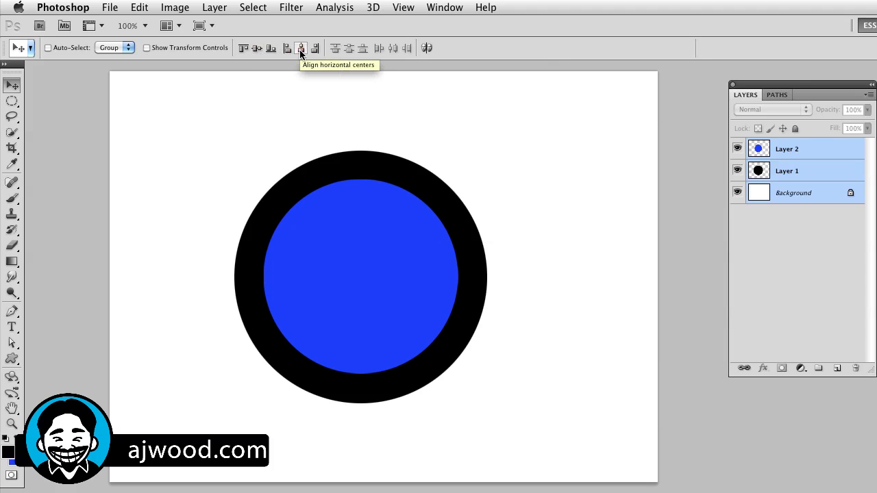
click(300, 48)
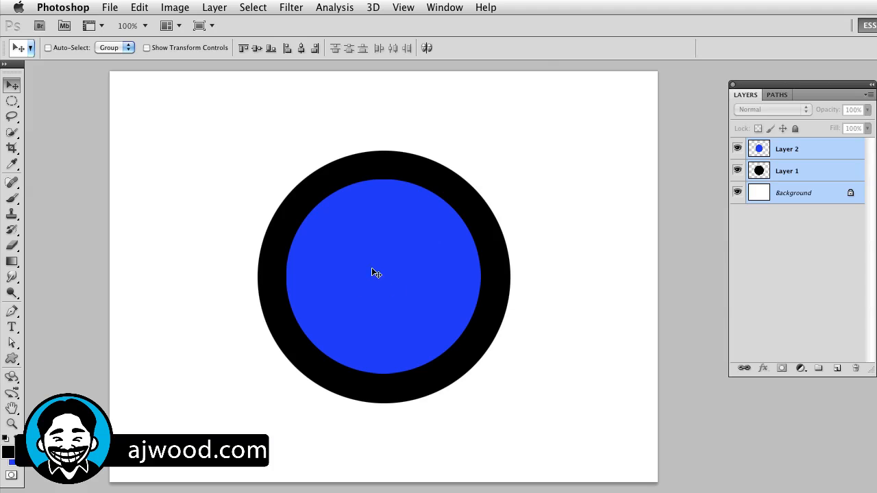
mouse_move(450, 288)
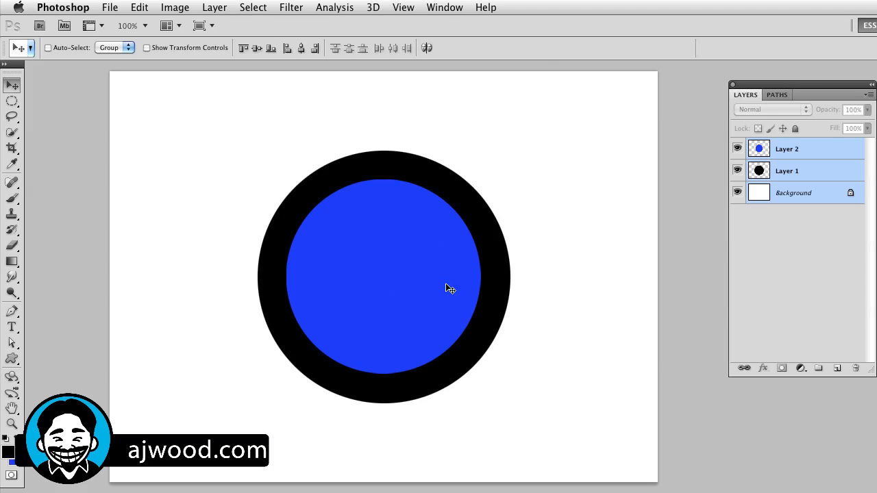
Step: Cut the inner circle from Layer 1 and delete the temporary blue Layer 2
click(787, 171)
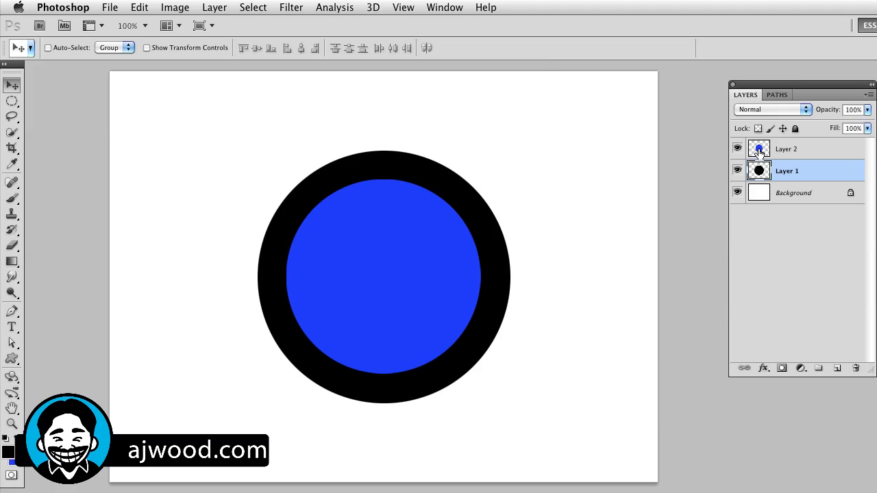
mouse_move(758, 148)
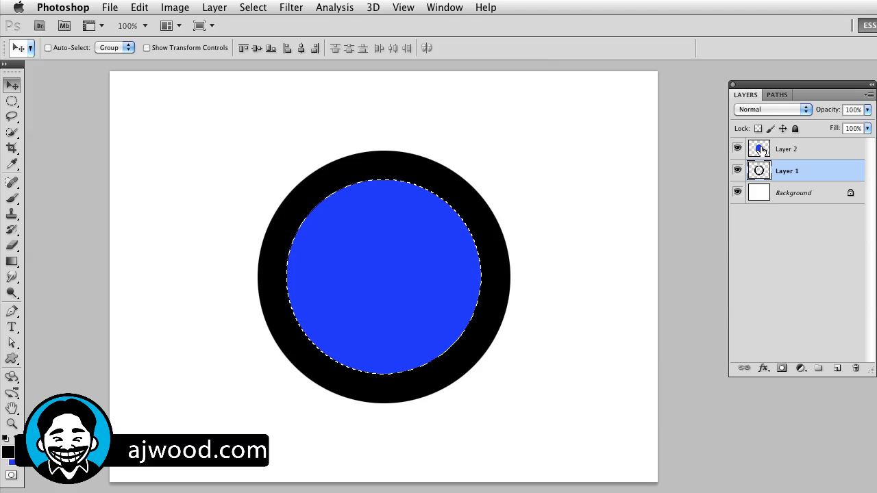
click(738, 148)
text(Ring)
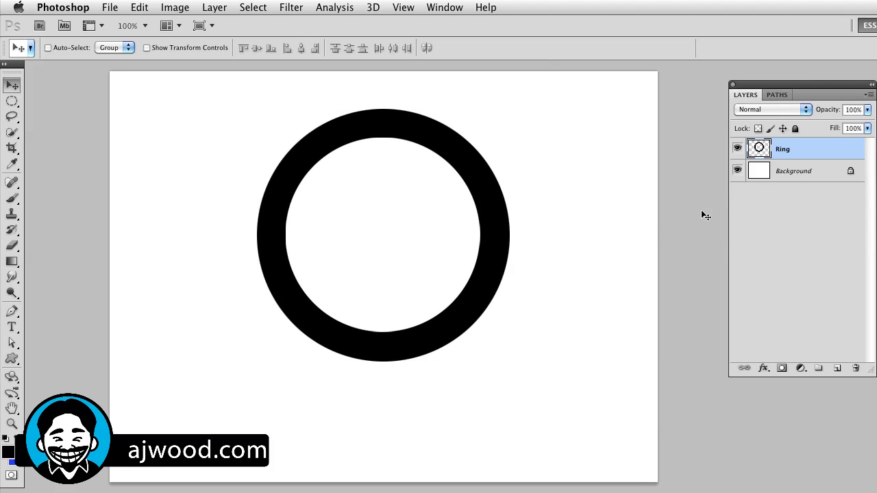
mouse_move(759, 151)
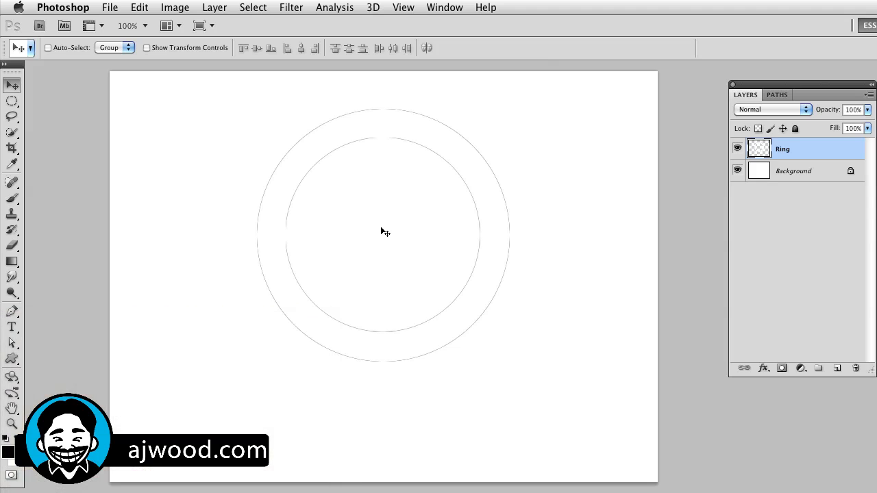
mouse_move(825, 313)
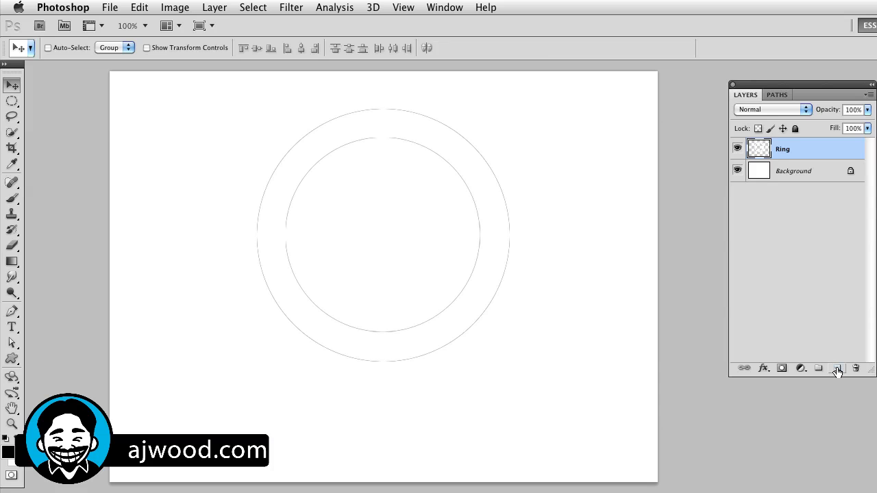
mouse_move(837, 369)
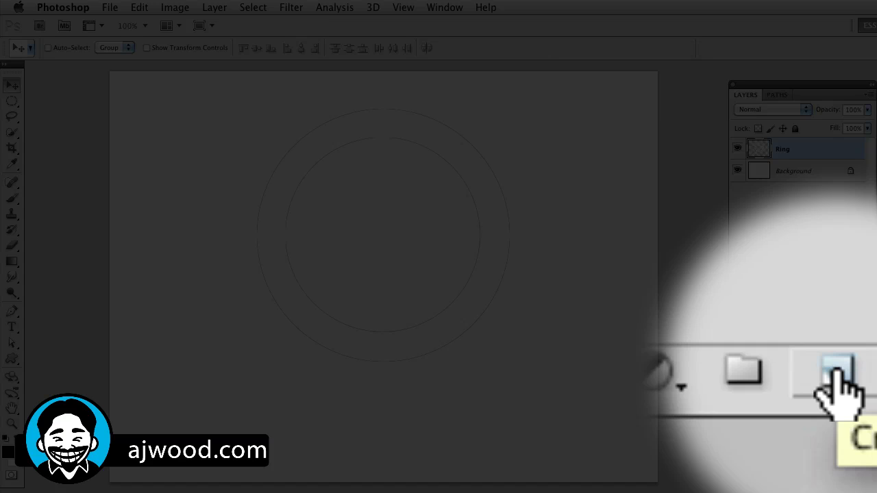
Step: Add a new layer named Glow below Ring and load the ring shape as a selection
click(836, 368)
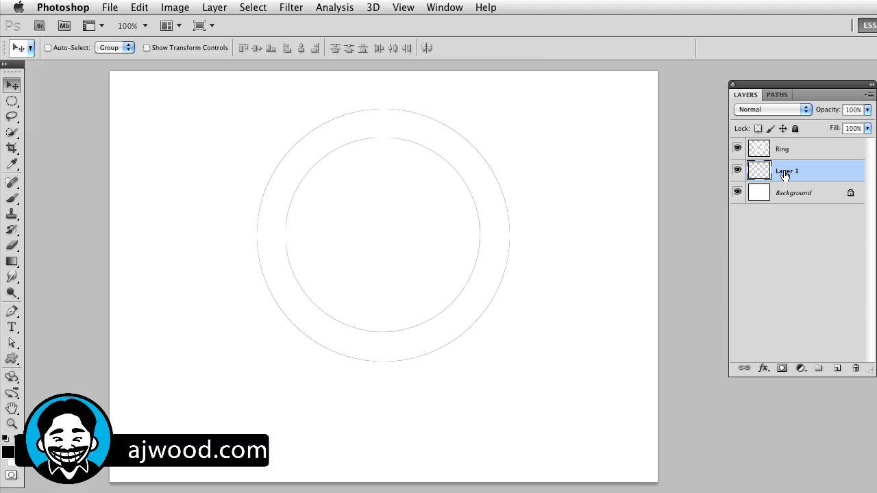
double_click(786, 171)
text(Glow)
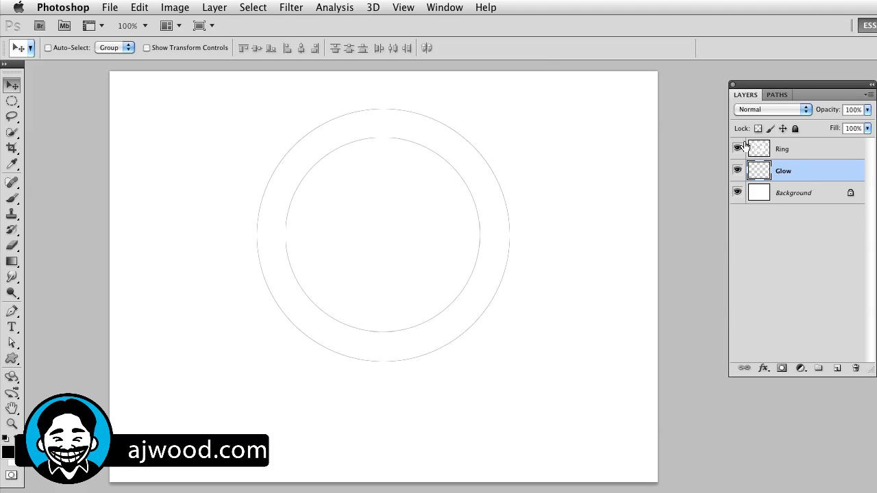
mouse_move(760, 148)
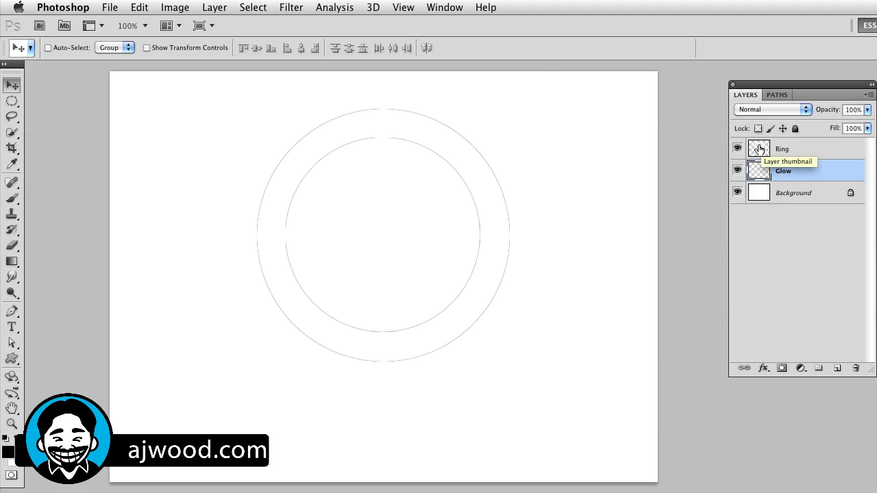
click(759, 147)
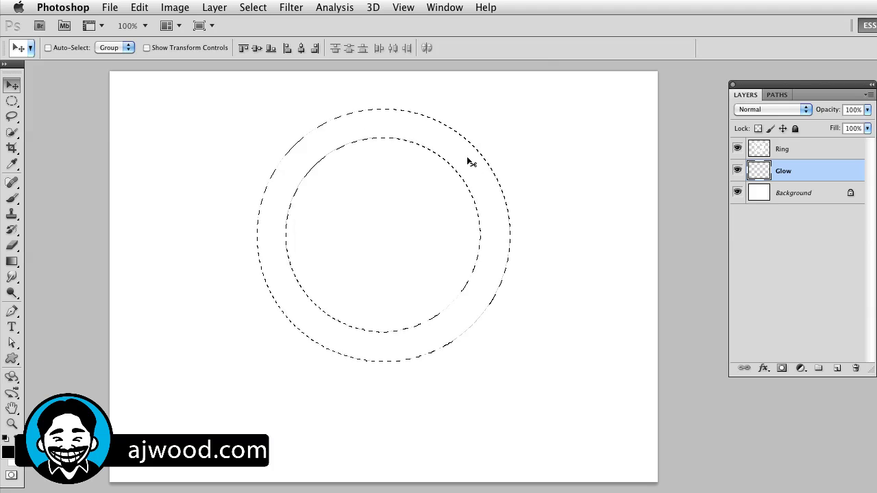
mouse_move(399, 251)
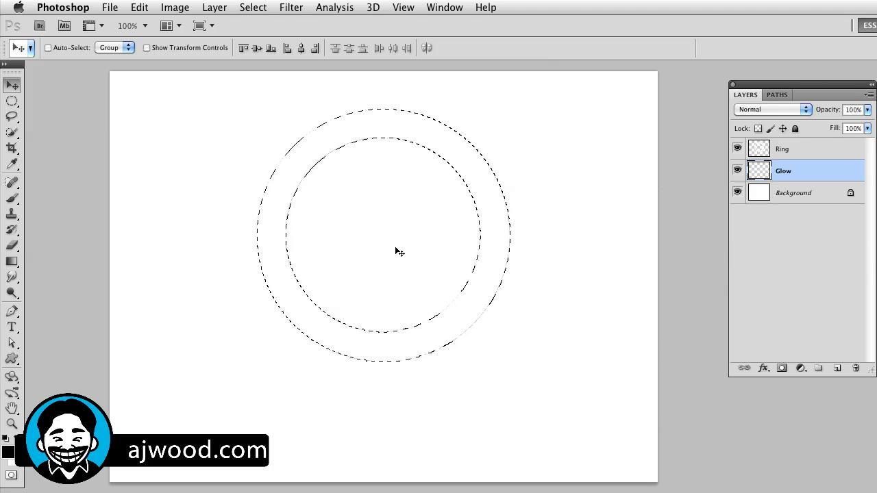
mouse_move(447, 169)
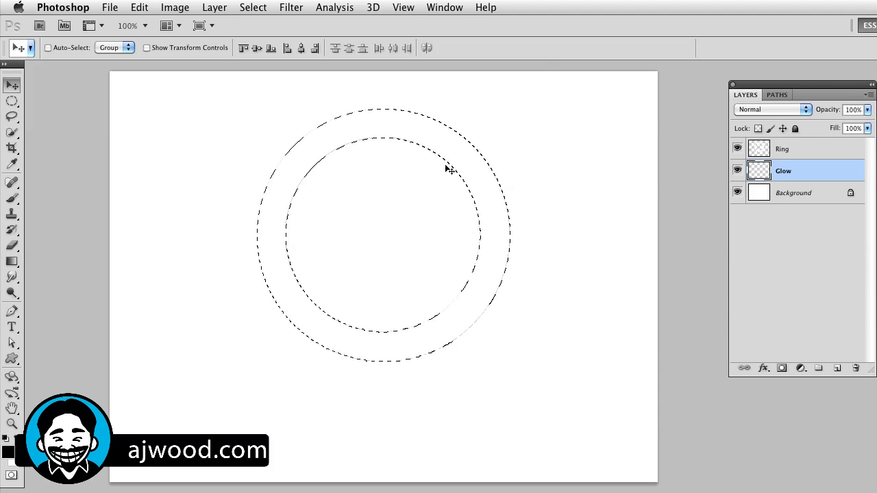
mouse_move(278, 15)
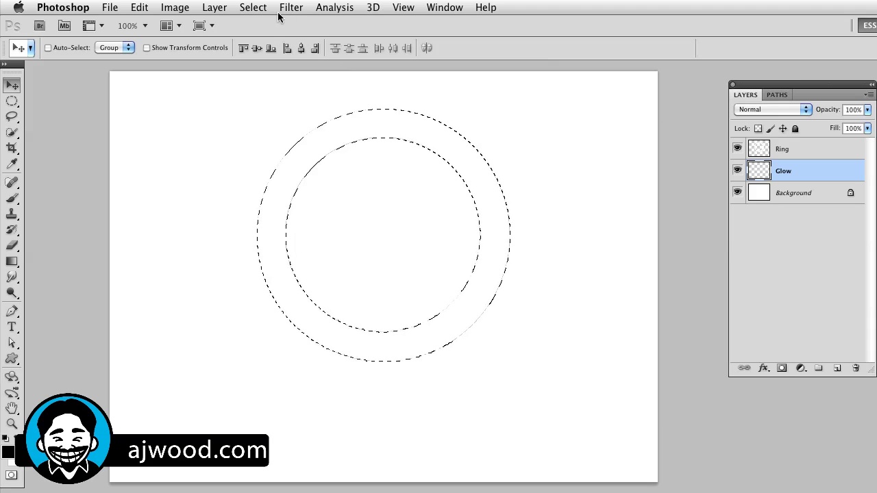
Step: Expand the ring selection by 10 pixels with Select > Modify > Expand
click(253, 8)
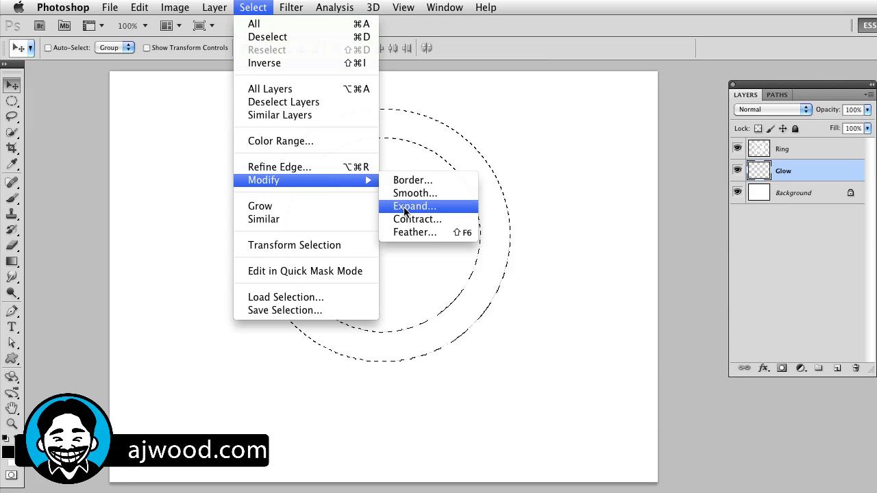
click(414, 206)
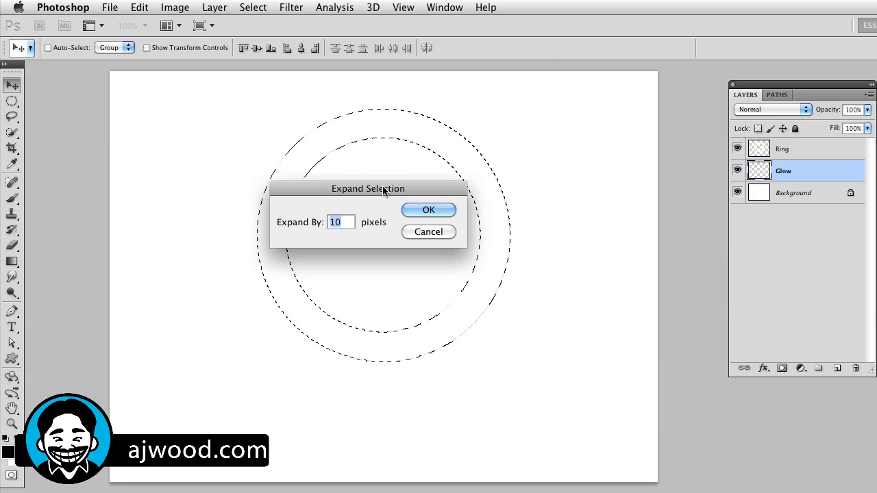
drag(368, 188, 386, 204)
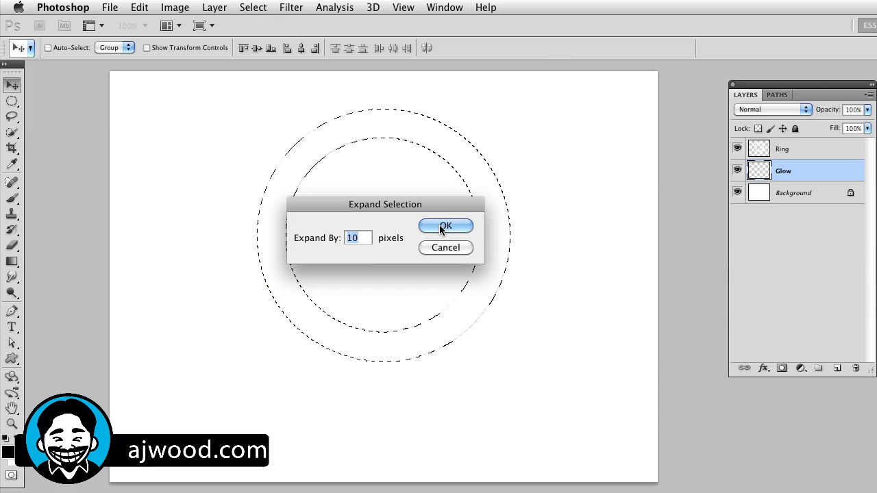
click(445, 226)
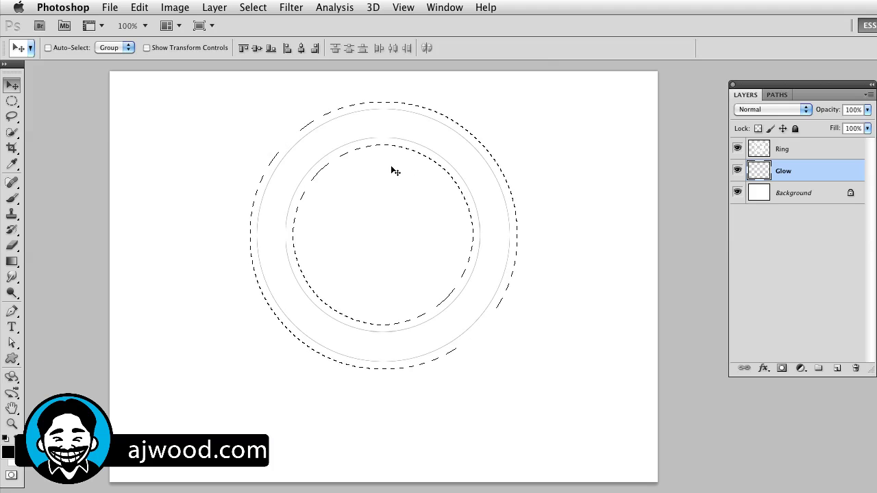
mouse_move(369, 209)
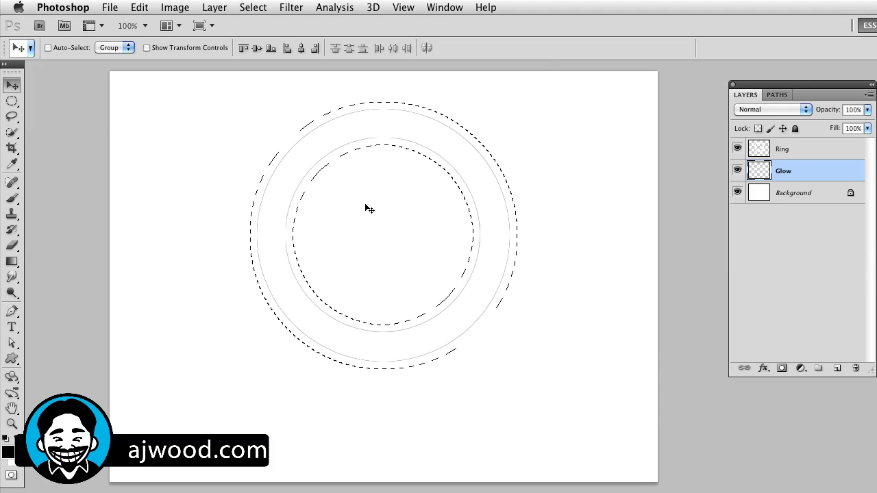
mouse_move(296, 178)
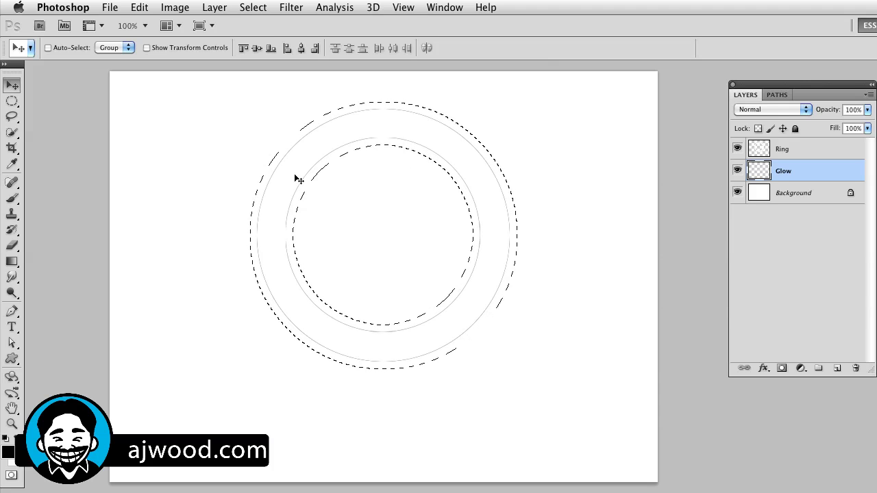
click(11, 199)
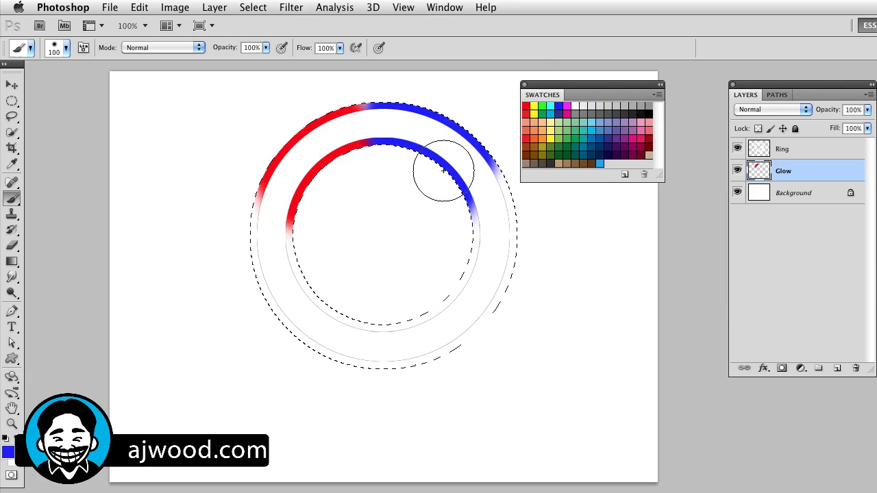
Step: Paint green along the ring's lower right and yellow along its left and lower left
click(543, 108)
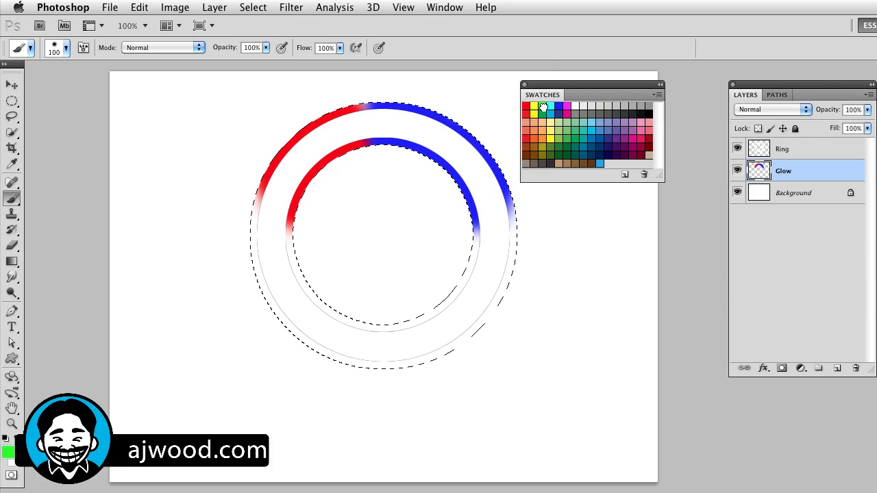
drag(480, 206, 390, 329)
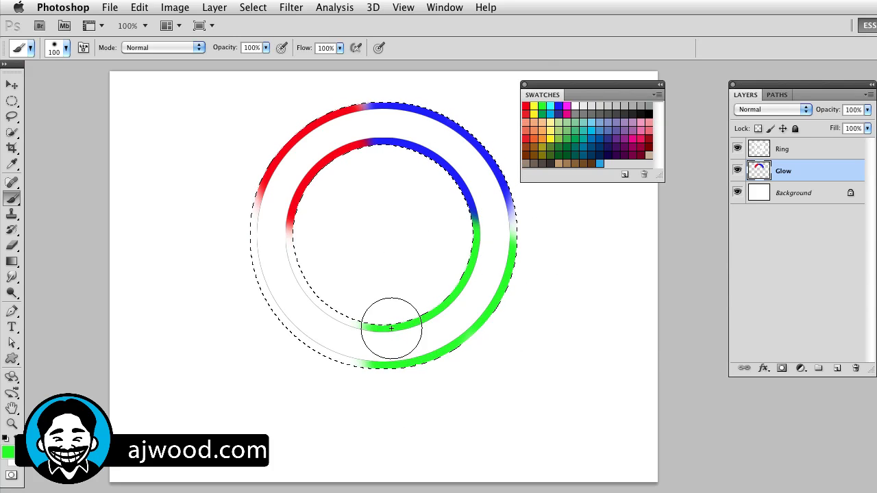
drag(391, 329, 259, 238)
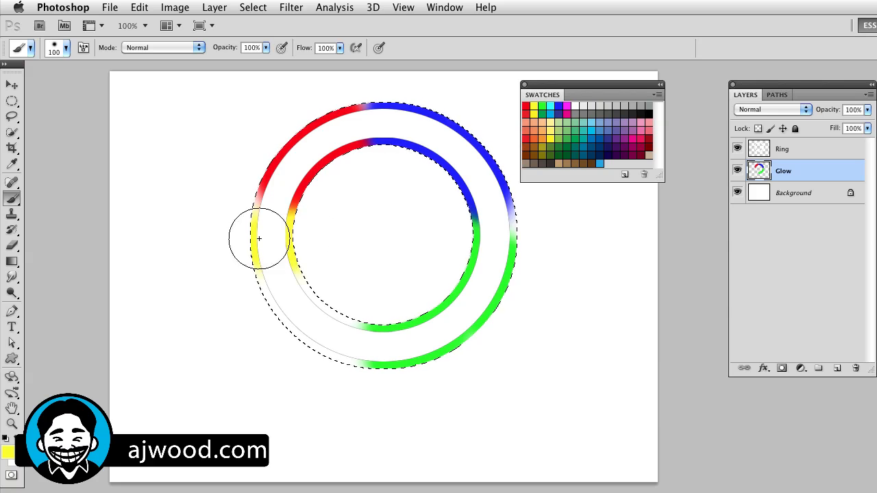
drag(259, 238, 365, 308)
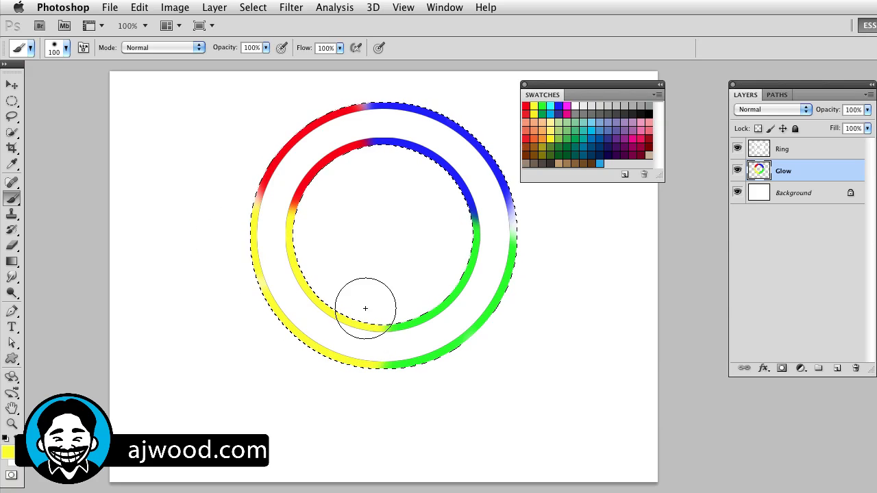
mouse_move(387, 180)
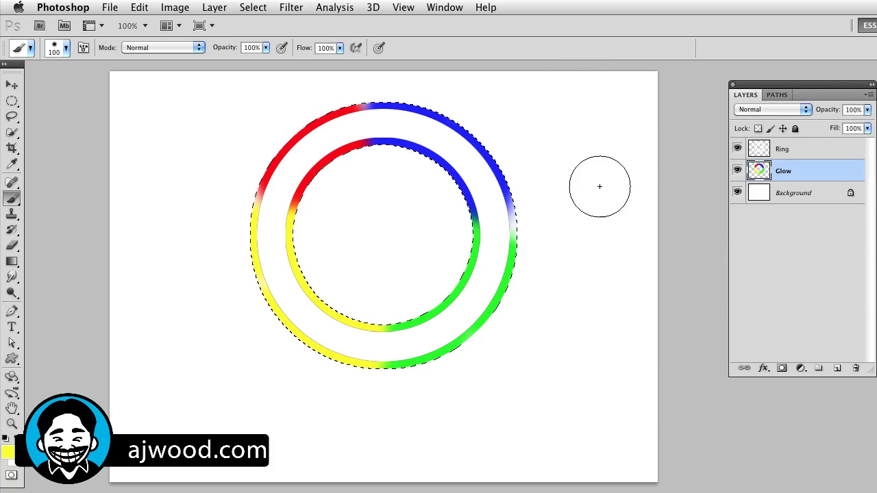
mouse_move(583, 186)
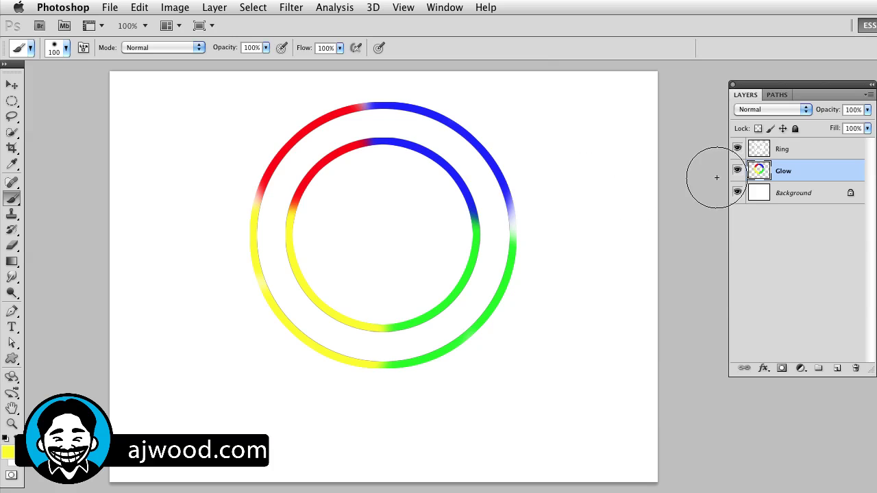
mouse_move(402, 181)
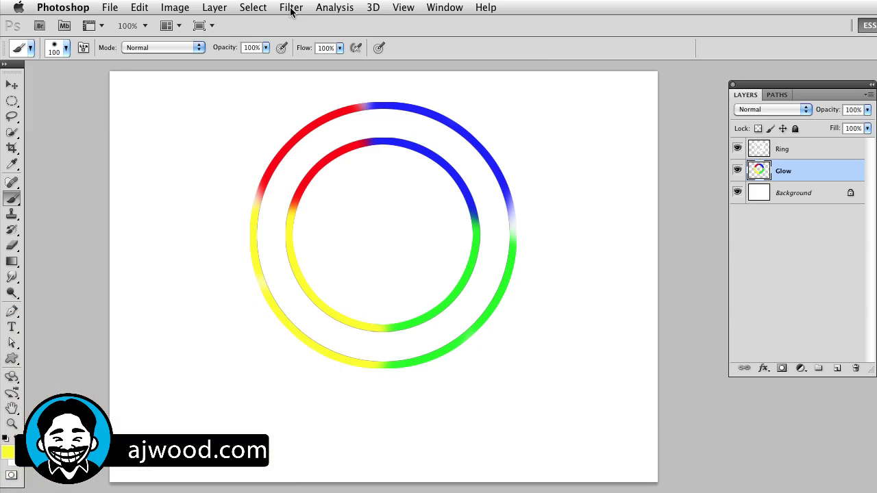
Step: Convert the Glow layer to a smart object for re-editable smart filters
click(291, 7)
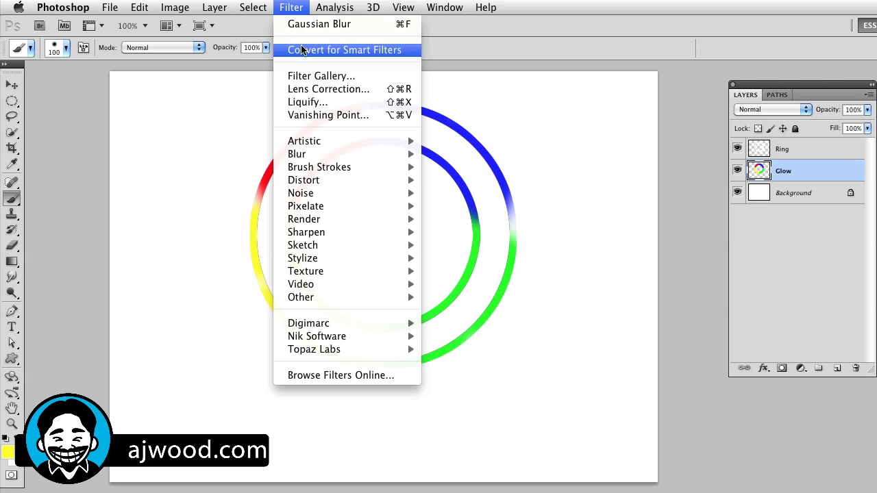
click(344, 50)
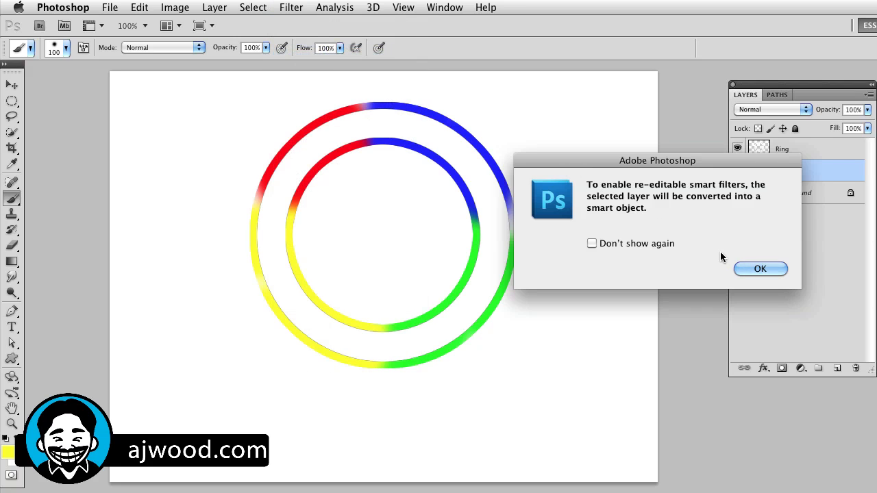
click(761, 269)
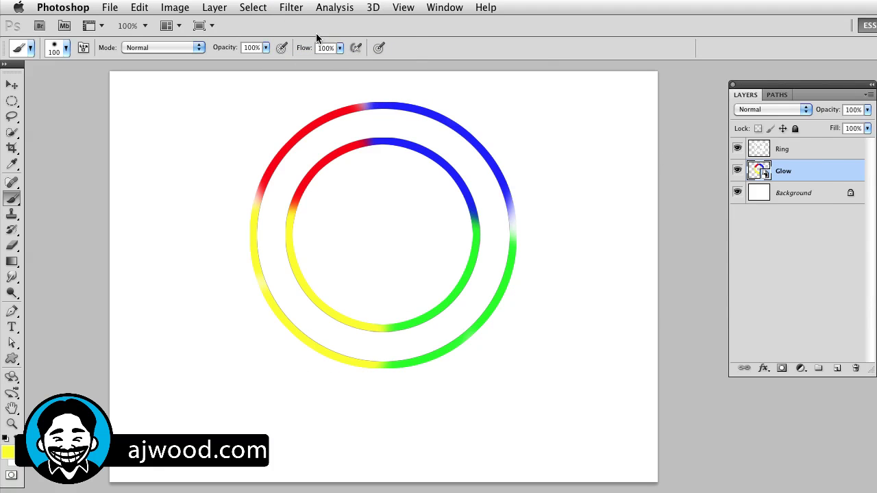
click(291, 8)
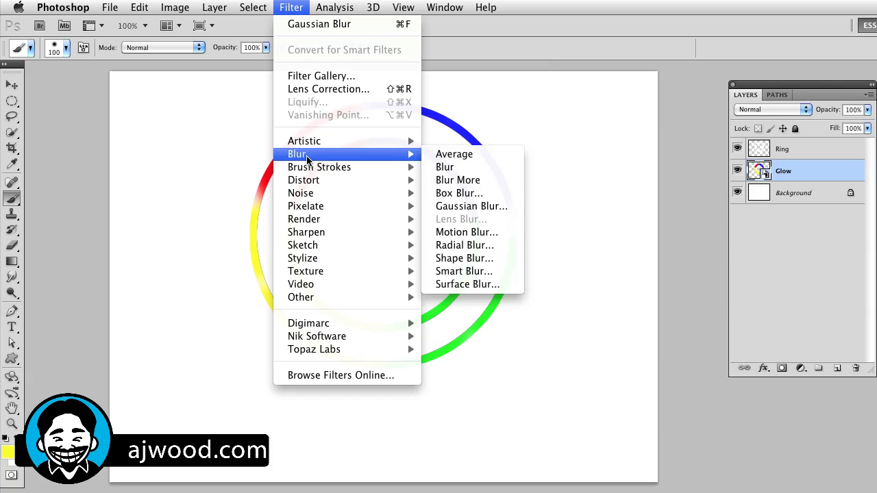
Step: Apply a Gaussian Blur with a radius of about 10.6 pixels to the Glow smart object
click(472, 207)
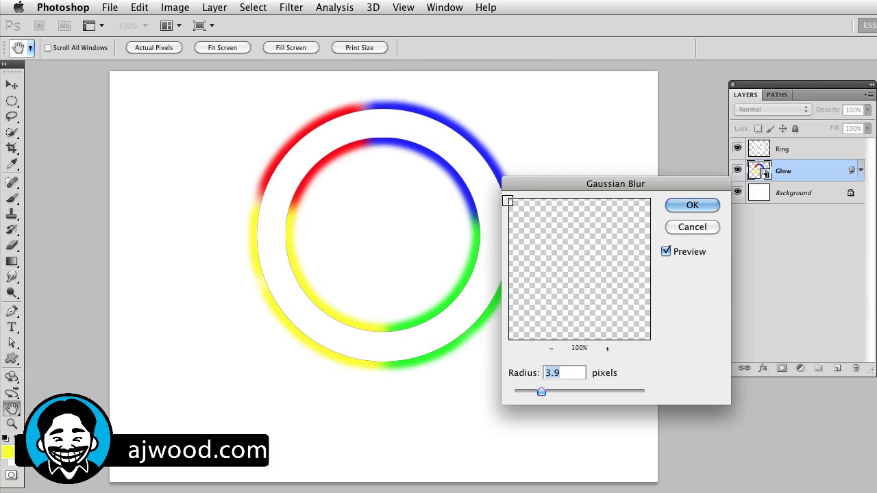
drag(615, 184, 651, 75)
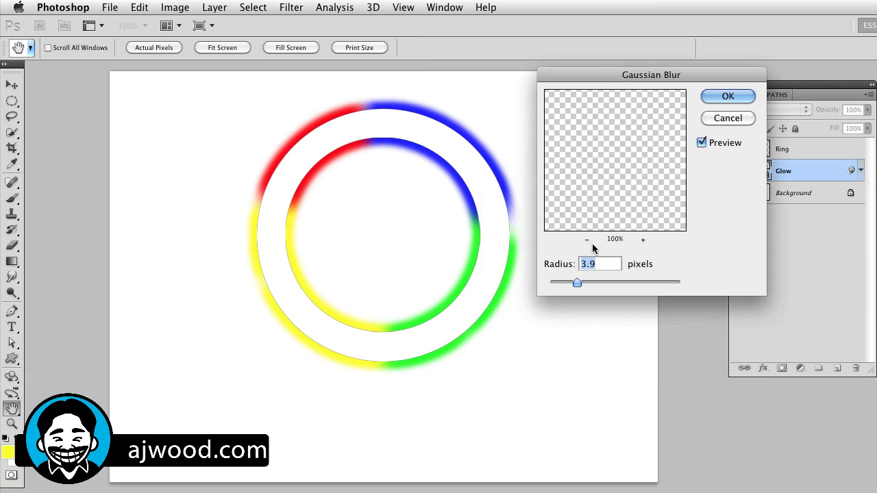
drag(577, 282, 603, 282)
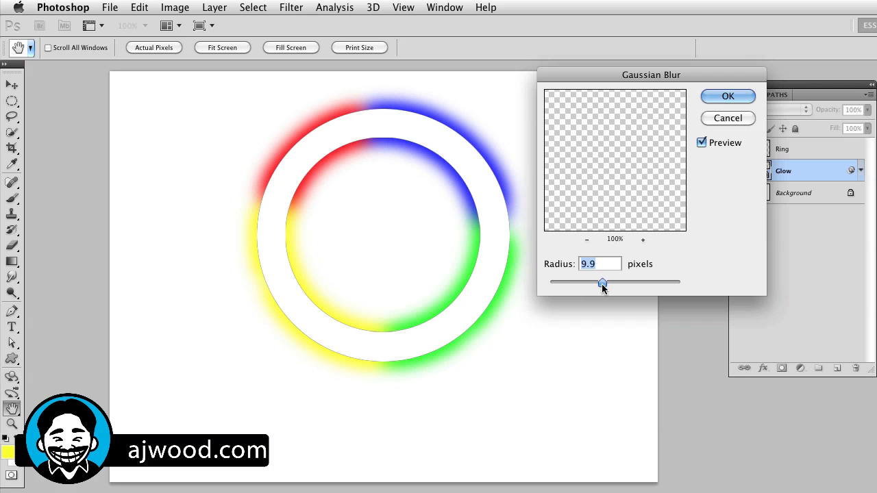
drag(602, 282, 603, 282)
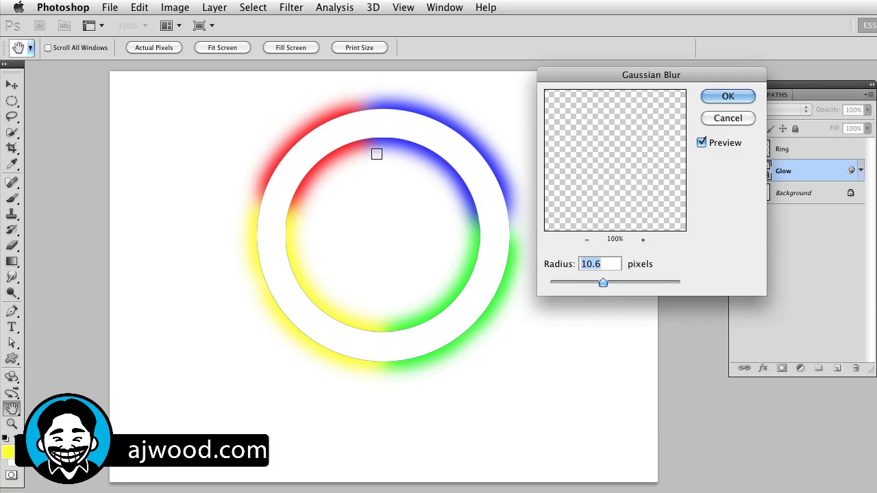
click(728, 96)
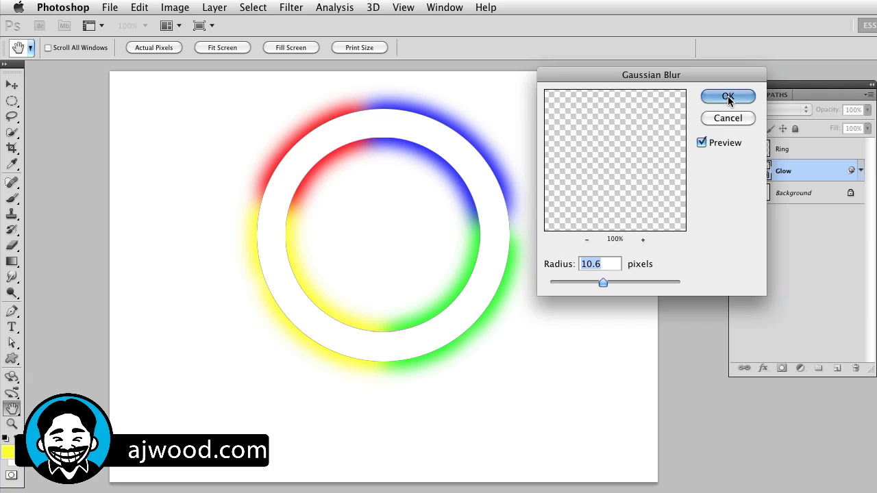
click(728, 95)
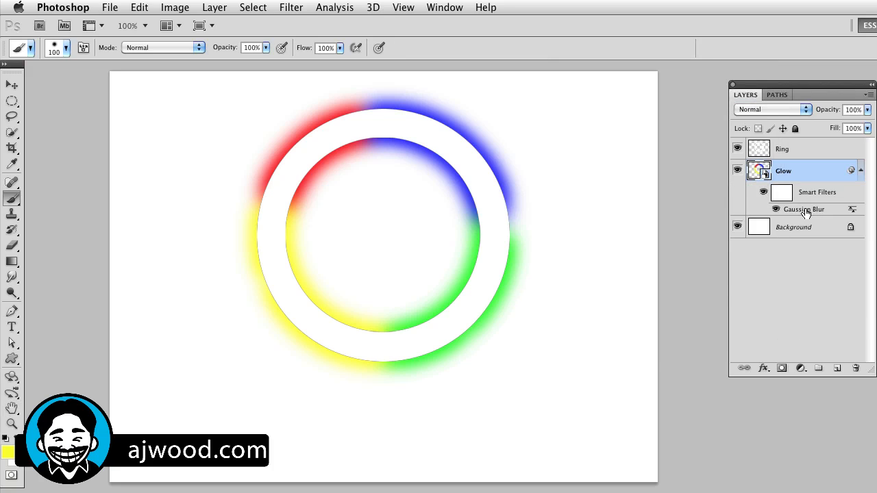
mouse_move(783, 195)
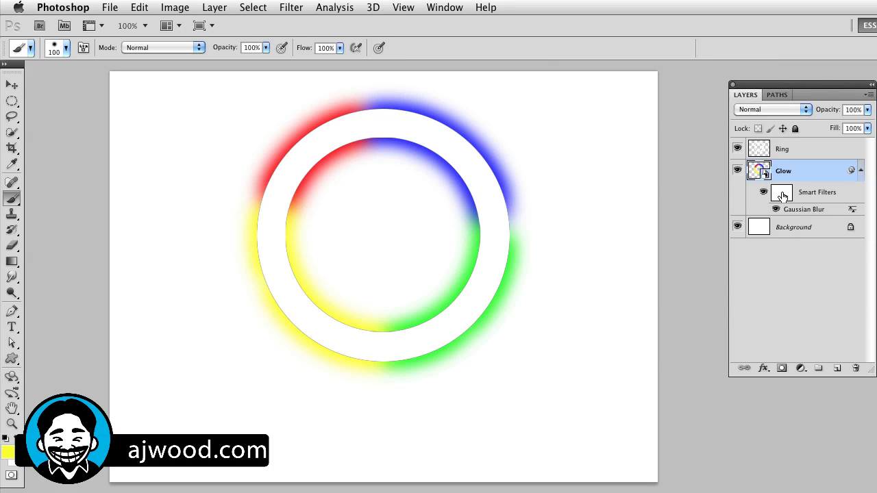
mouse_move(781, 192)
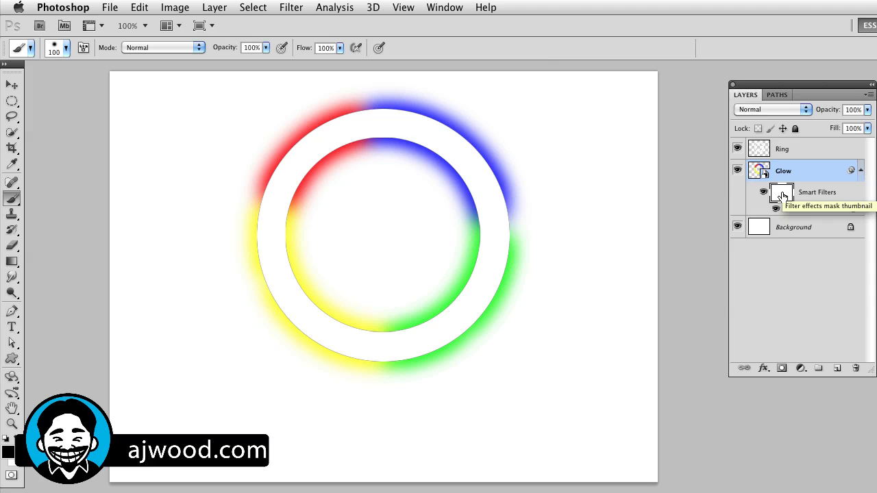
mouse_move(794, 209)
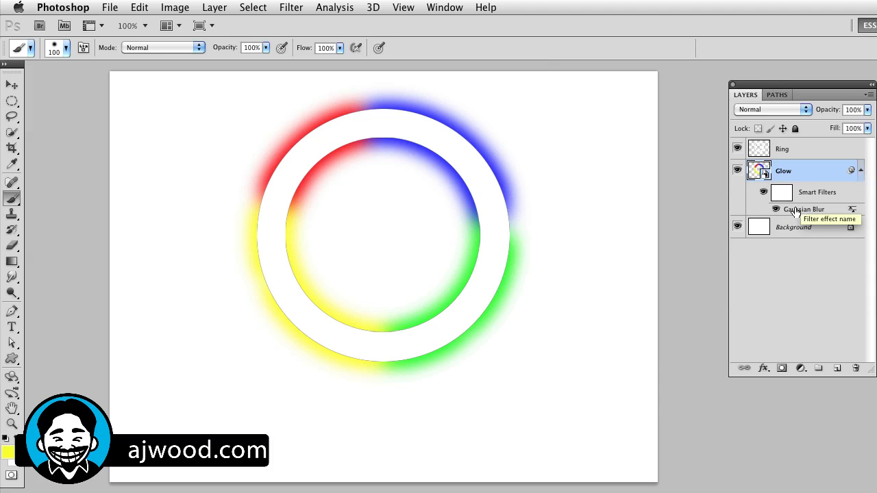
double_click(805, 209)
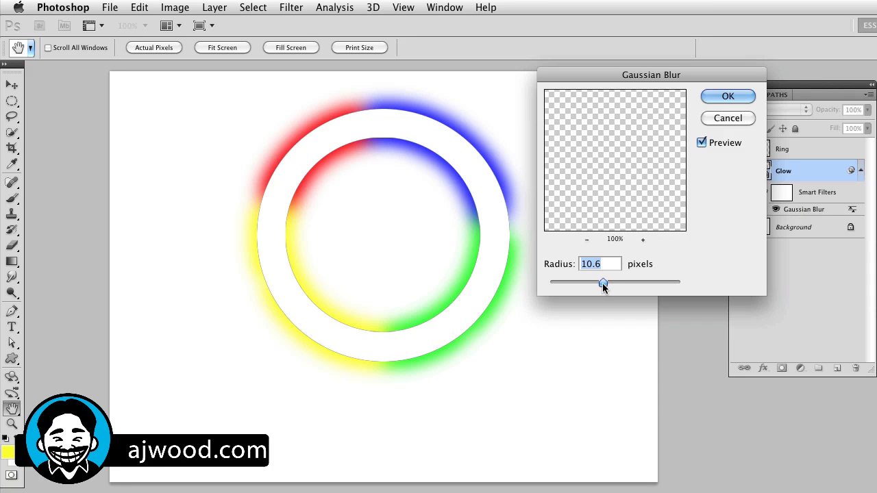
drag(603, 282, 634, 283)
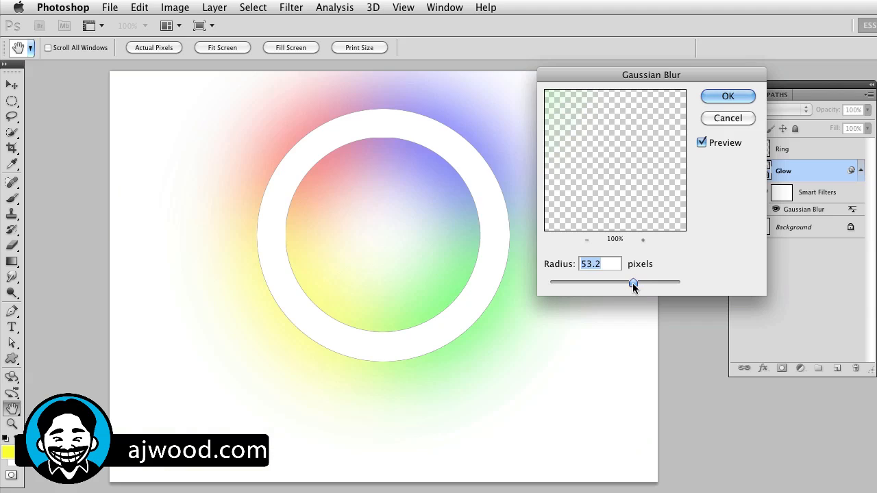
drag(633, 282, 576, 282)
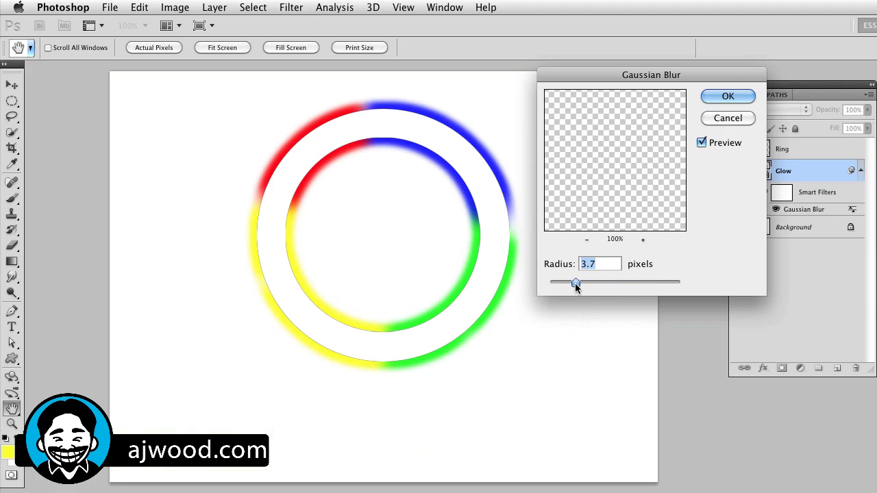
click(728, 96)
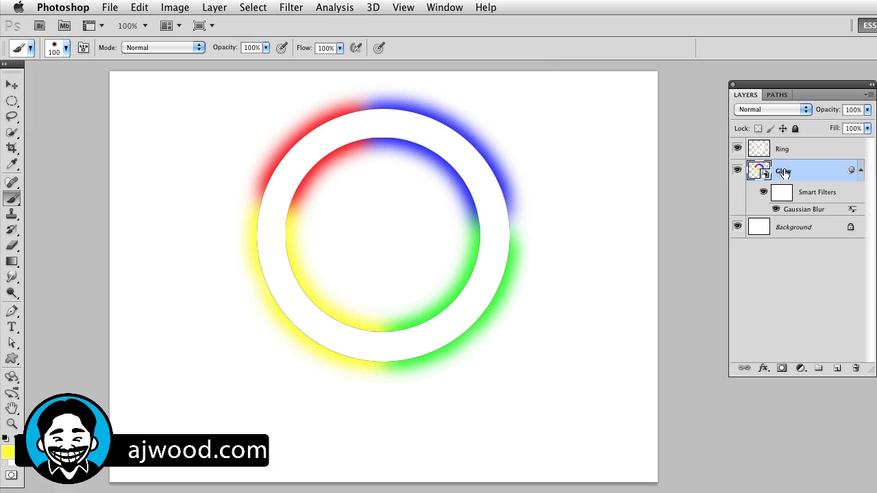
mouse_move(806, 196)
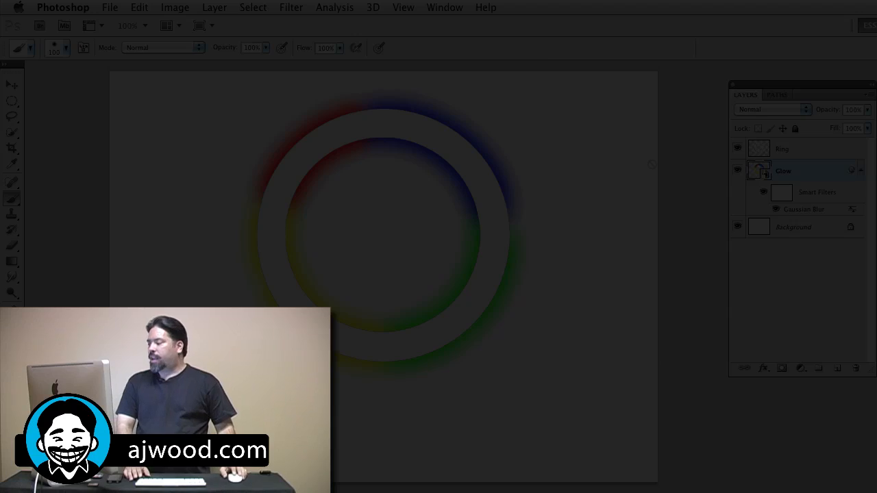
click(781, 149)
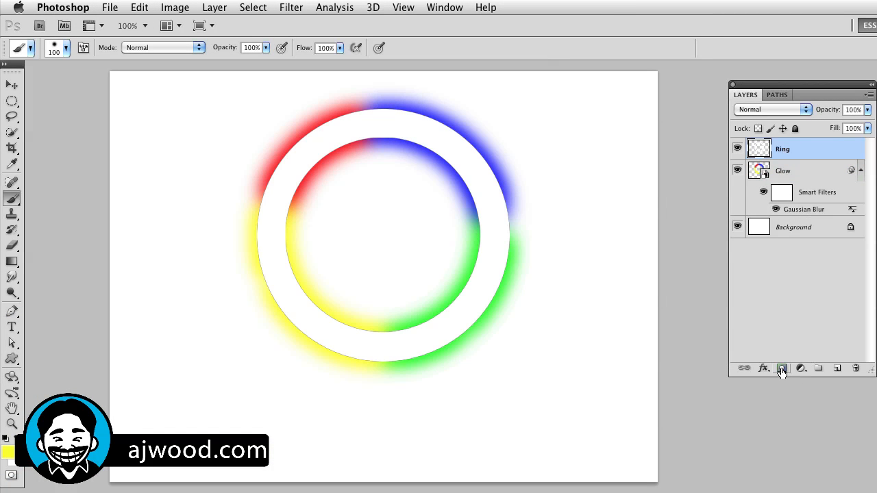
Step: Mask the Ring layer and paint black dabs so yellow and blue glow bleed through
click(782, 368)
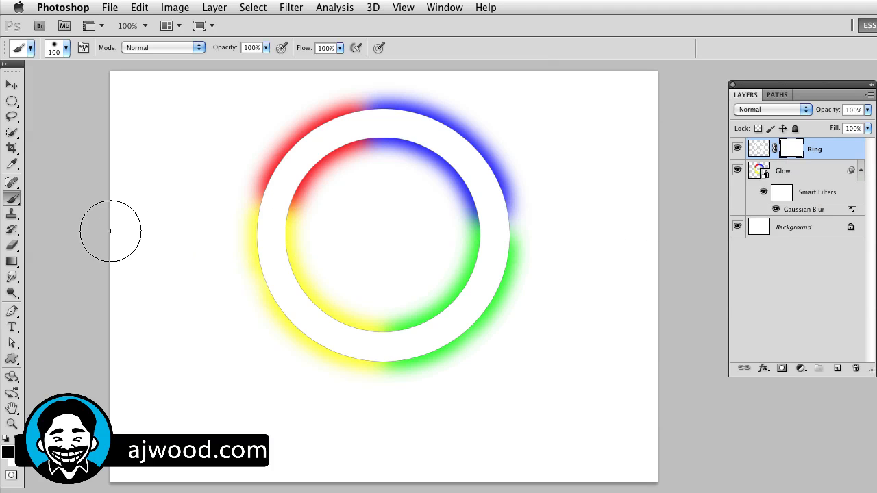
mouse_move(324, 335)
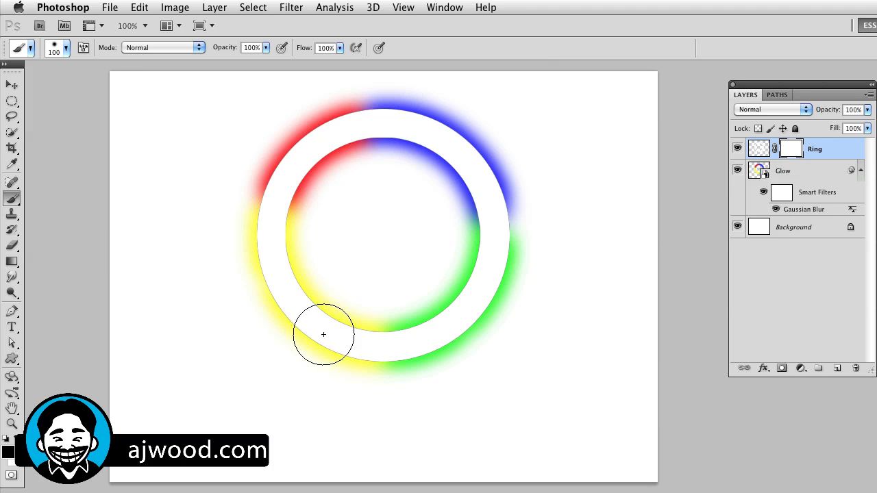
mouse_move(326, 333)
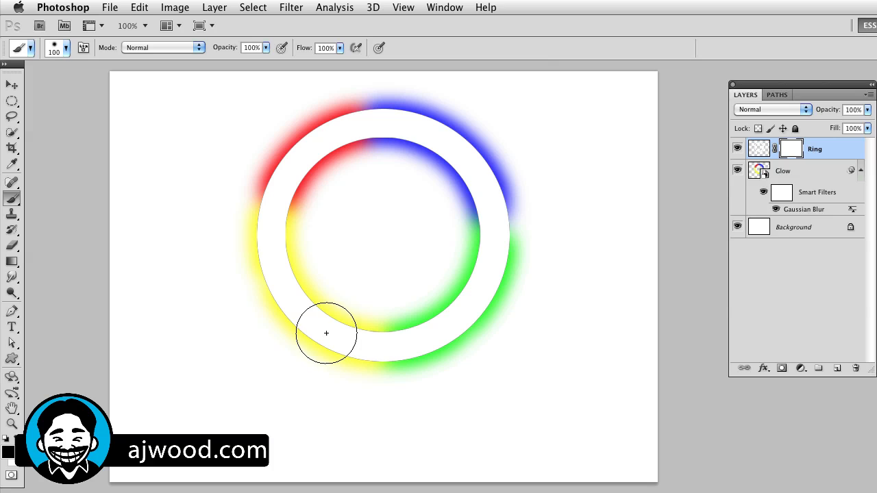
mouse_move(299, 388)
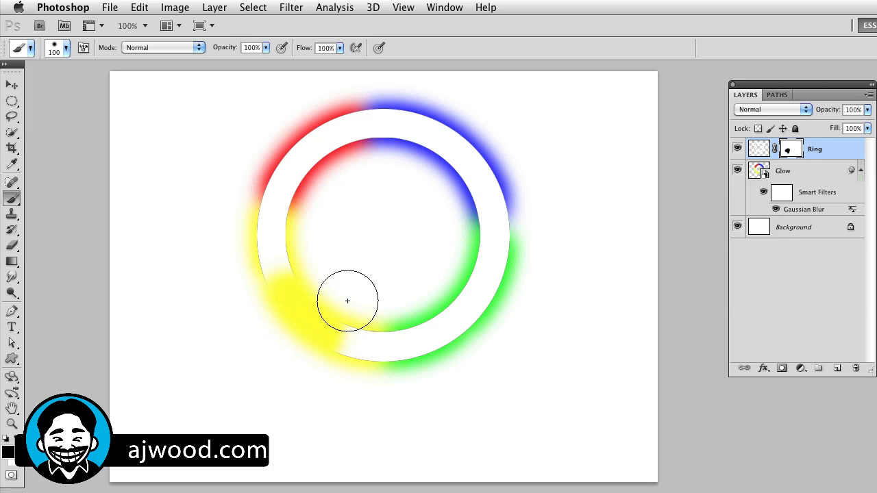
drag(347, 301, 414, 165)
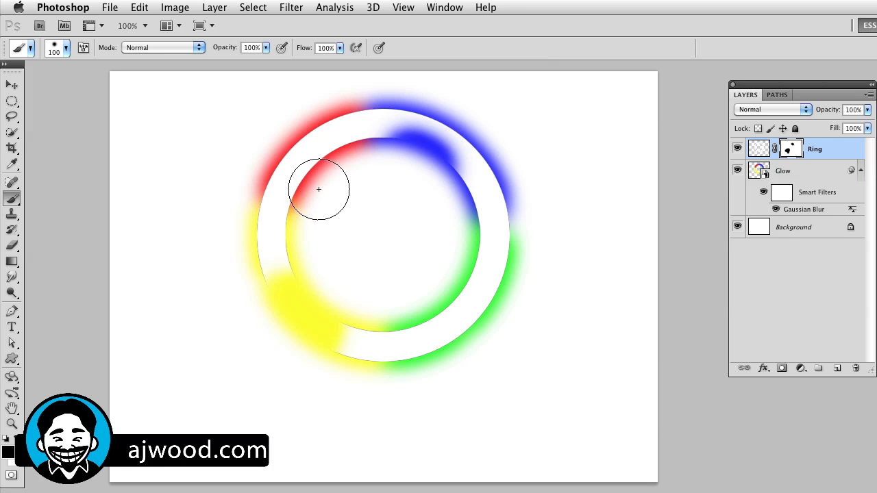
drag(318, 189, 502, 318)
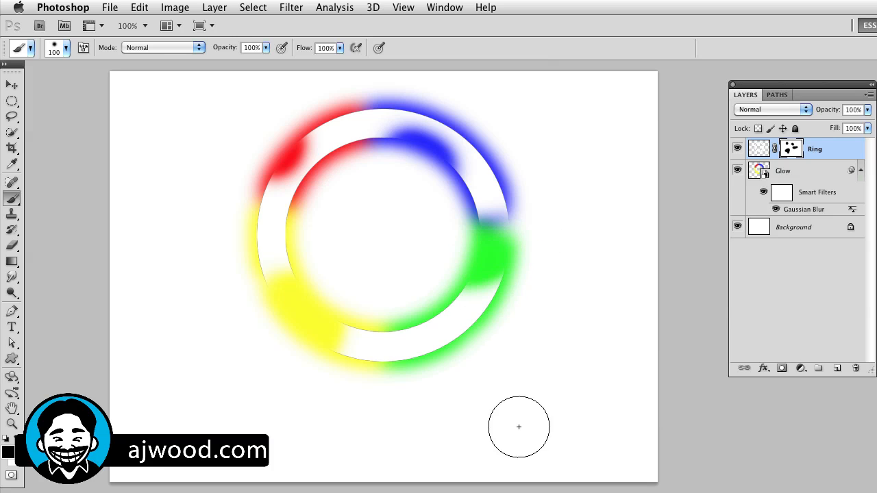
mouse_move(352, 216)
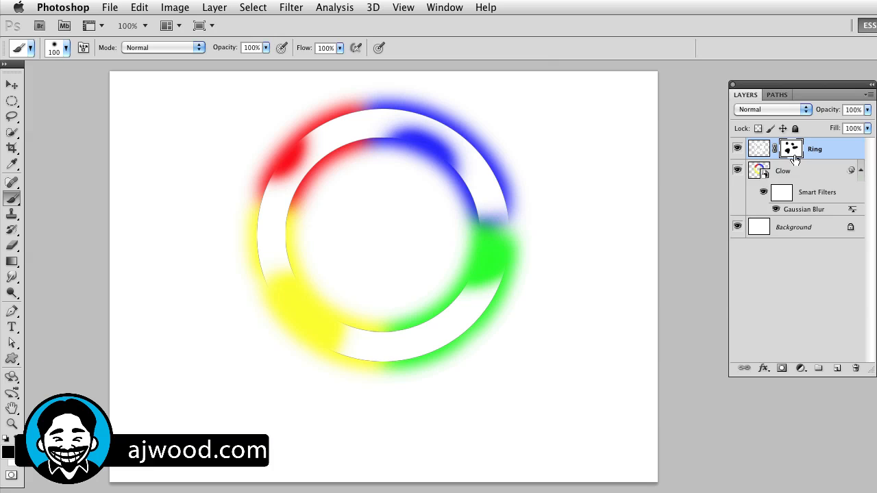
click(773, 209)
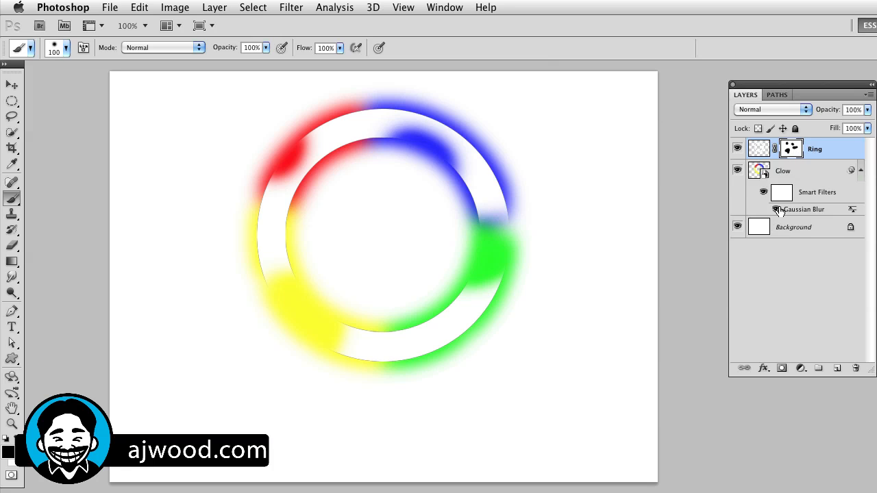
click(783, 170)
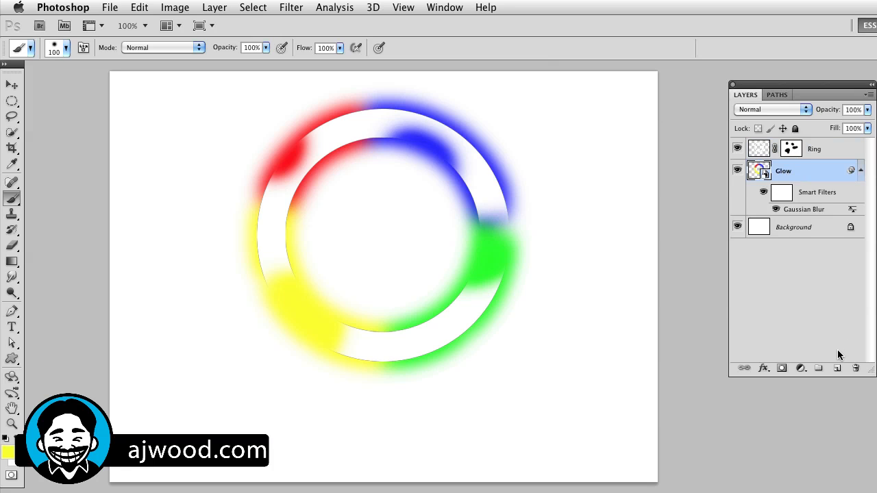
mouse_move(836, 370)
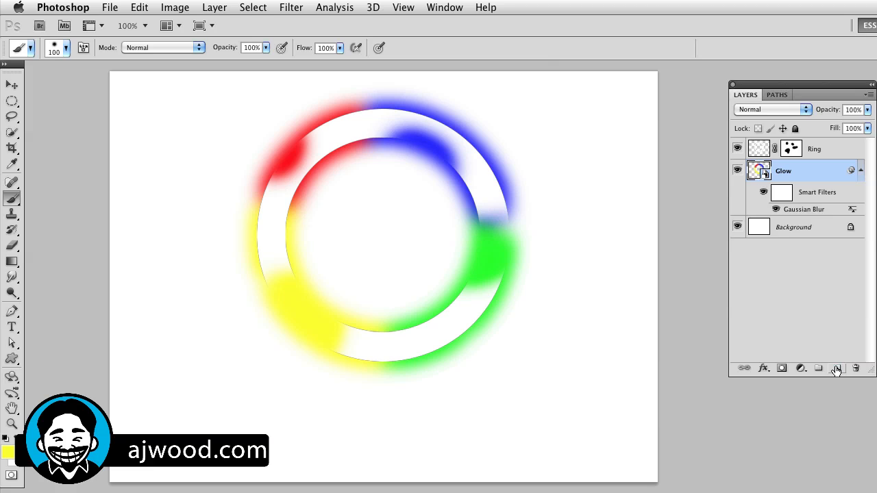
Step: On a new layer, soften the black ellipse shadow with a Gaussian Blur of about 4.7 px
click(836, 369)
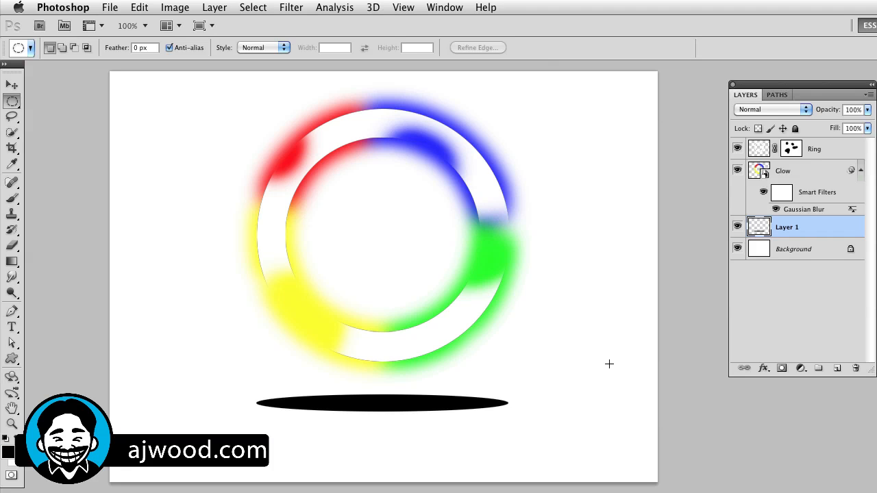
mouse_move(479, 385)
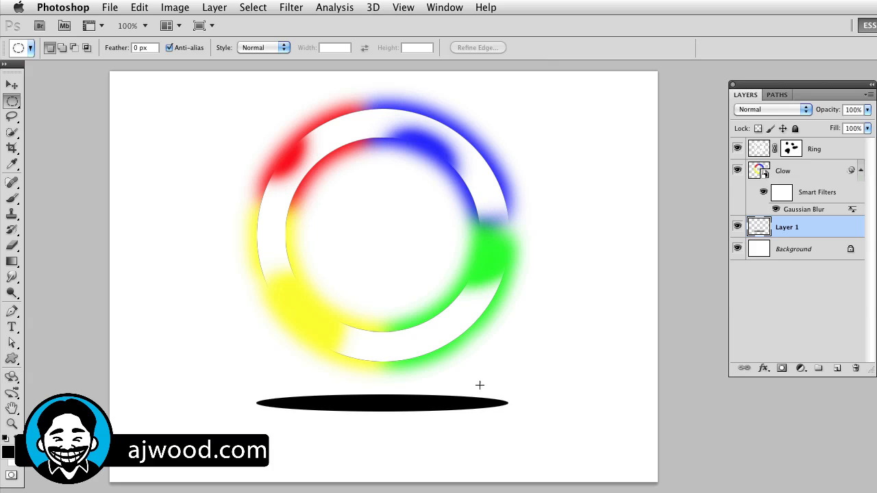
click(291, 8)
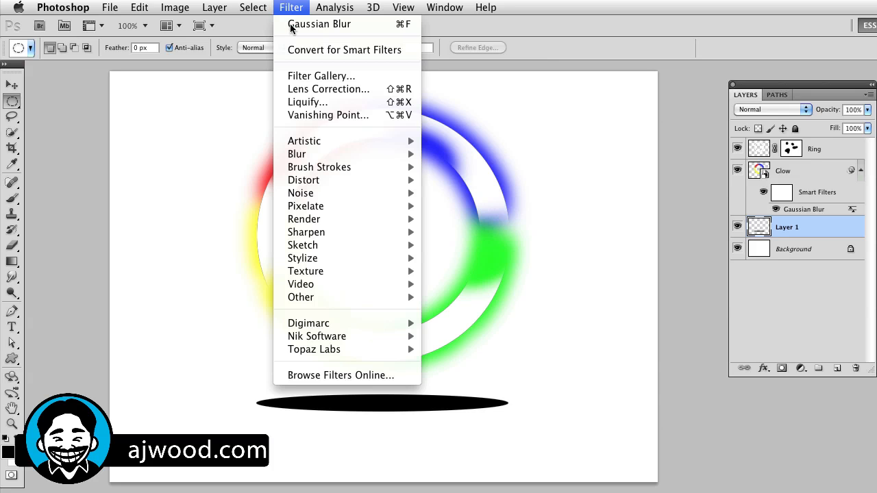
mouse_move(297, 153)
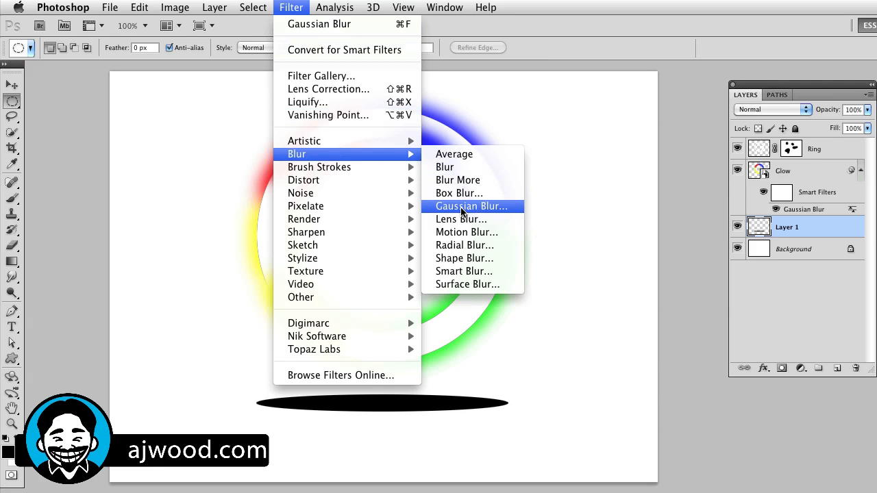
click(471, 206)
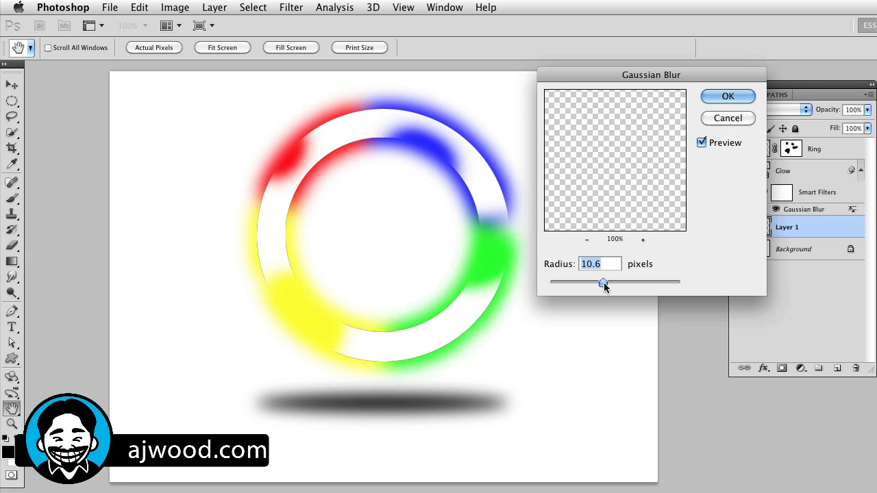
drag(603, 283, 581, 283)
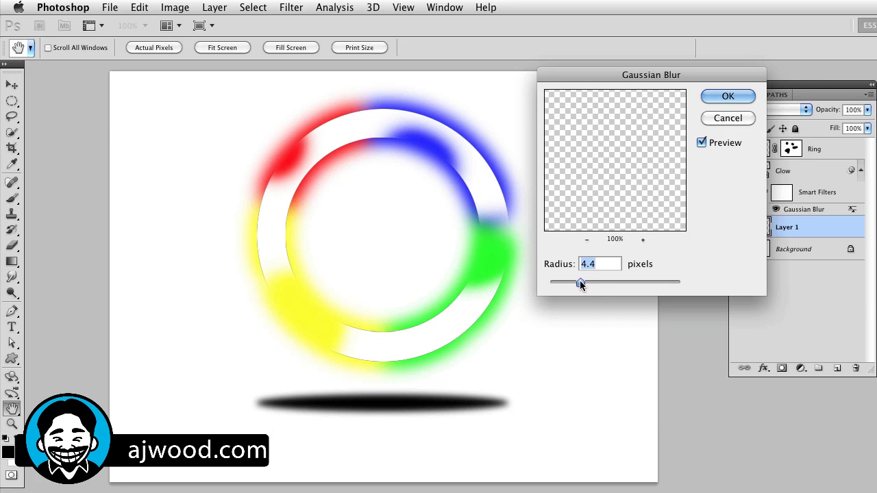
drag(580, 282, 576, 282)
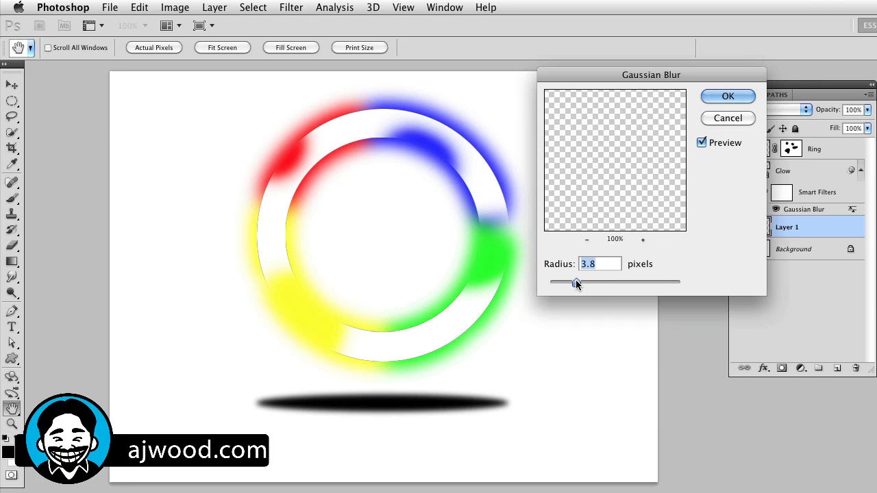
mouse_move(576, 287)
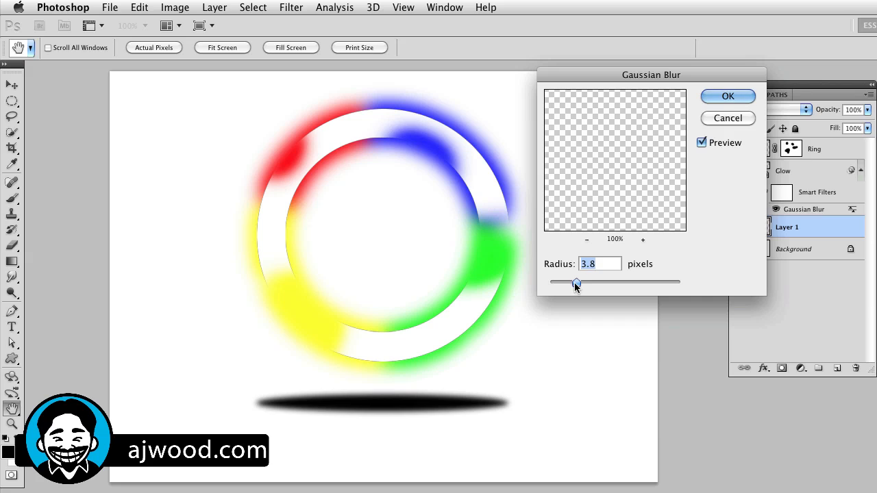
drag(576, 282, 583, 283)
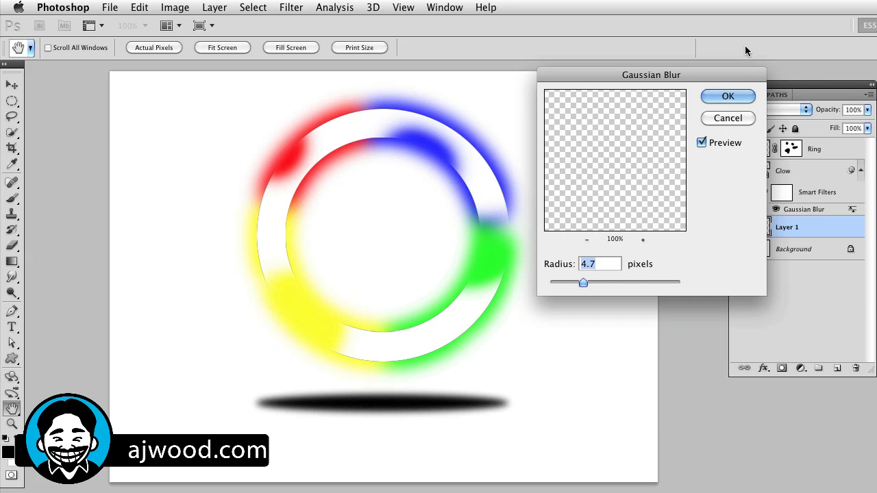
click(728, 95)
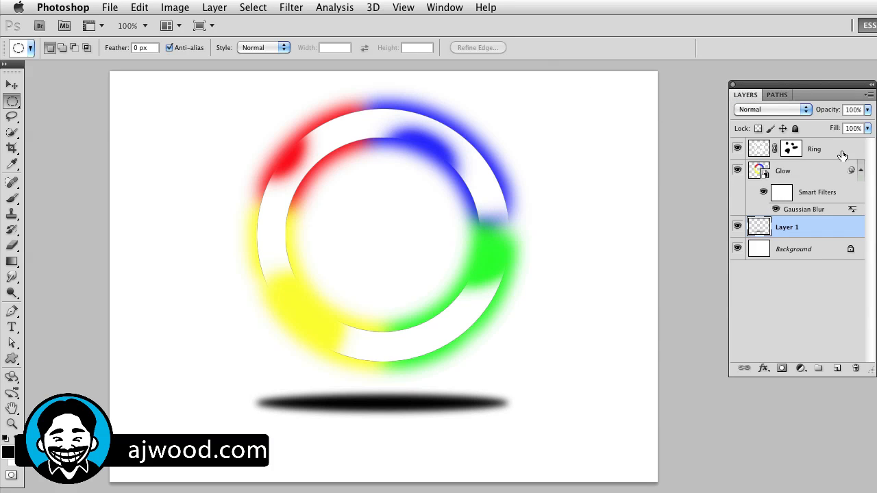
mouse_move(4, 226)
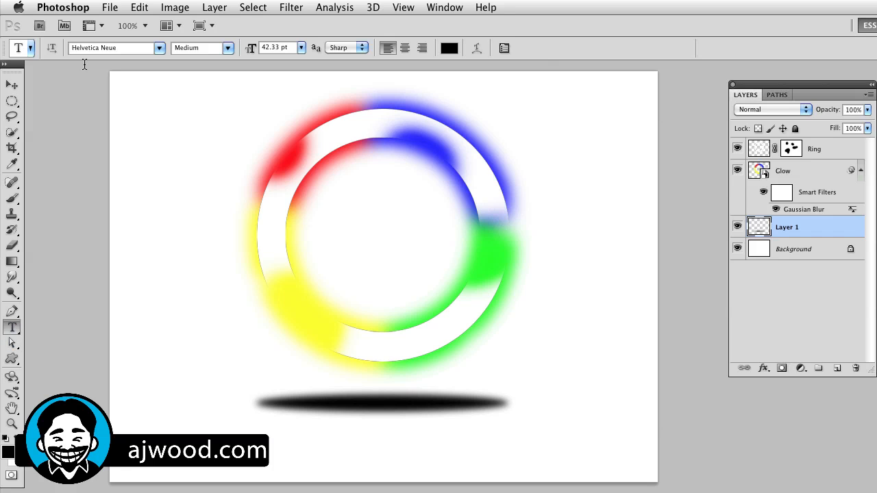
Step: Type the widely spaced caption 'ROUND CIRCLE' in Helvetica Neue Medium 42 pt below the shadow
click(109, 48)
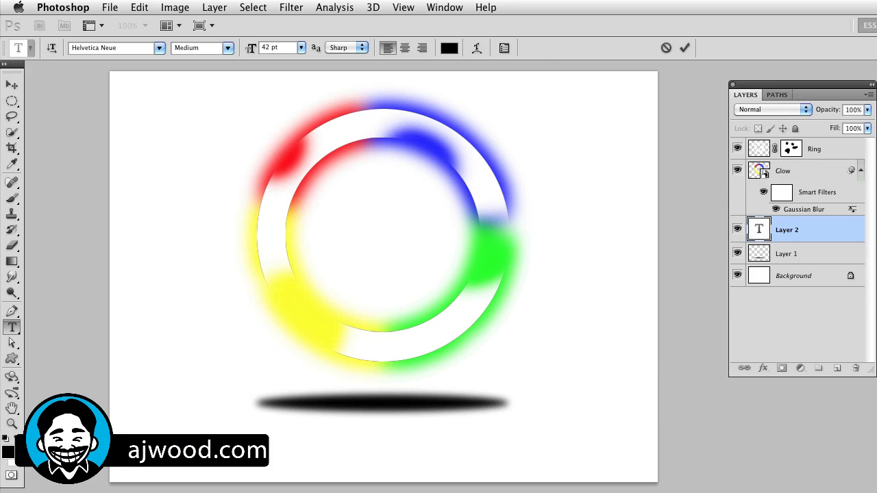
text(C)
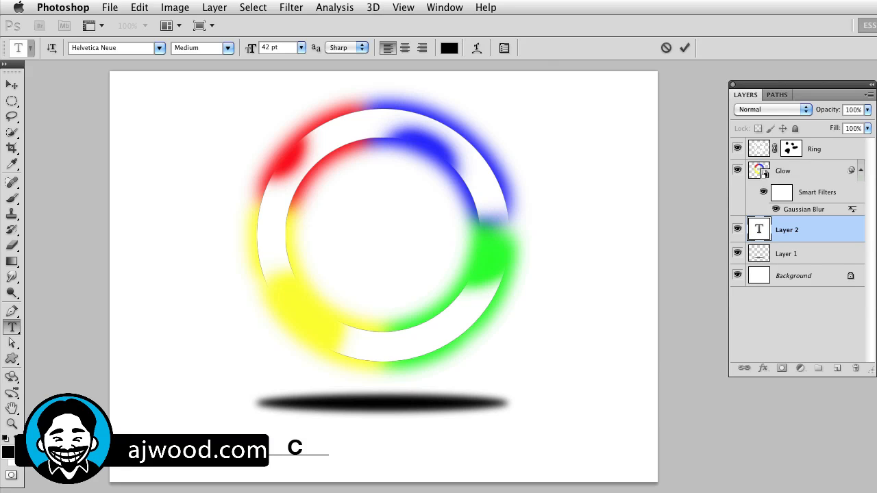
key(Backspace)
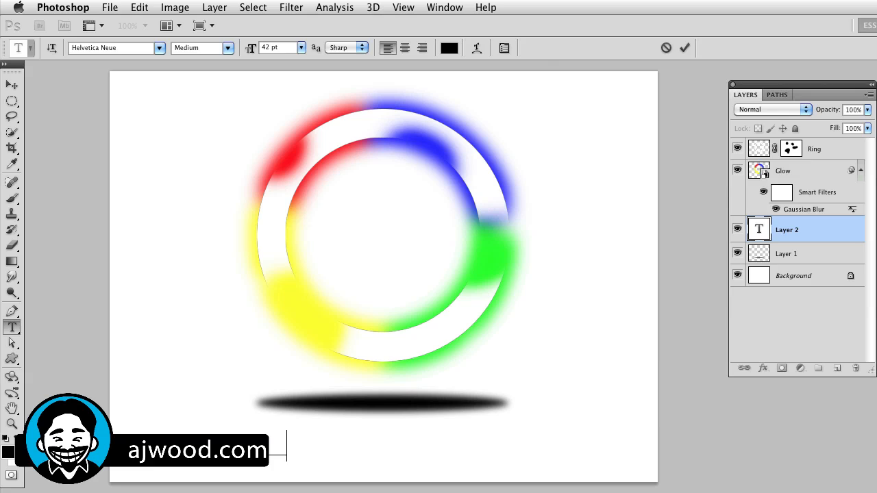
text(d)
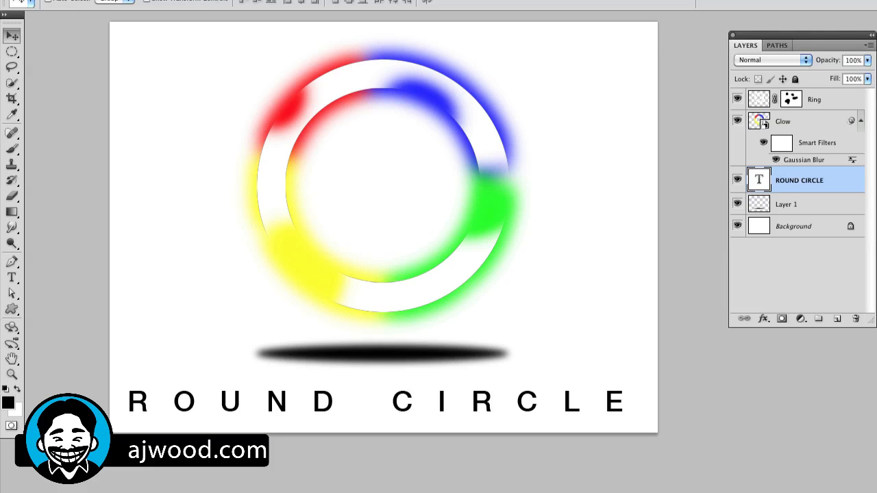
mouse_move(367, 416)
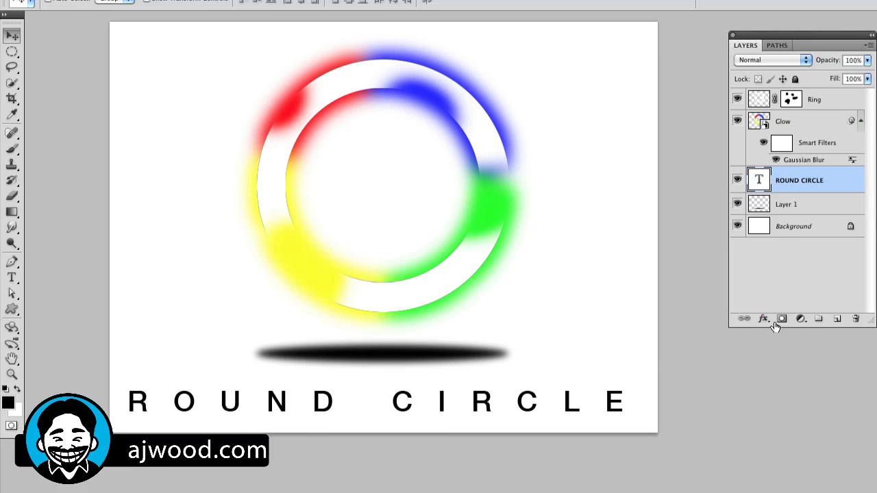
Step: Apply a Gradient Overlay to the caption with angle 180 and scale 150%
click(763, 318)
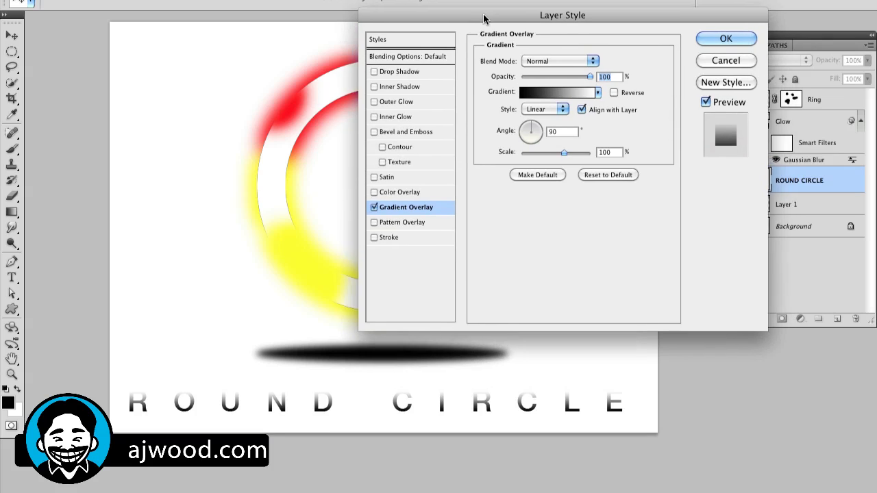
drag(562, 15, 519, 15)
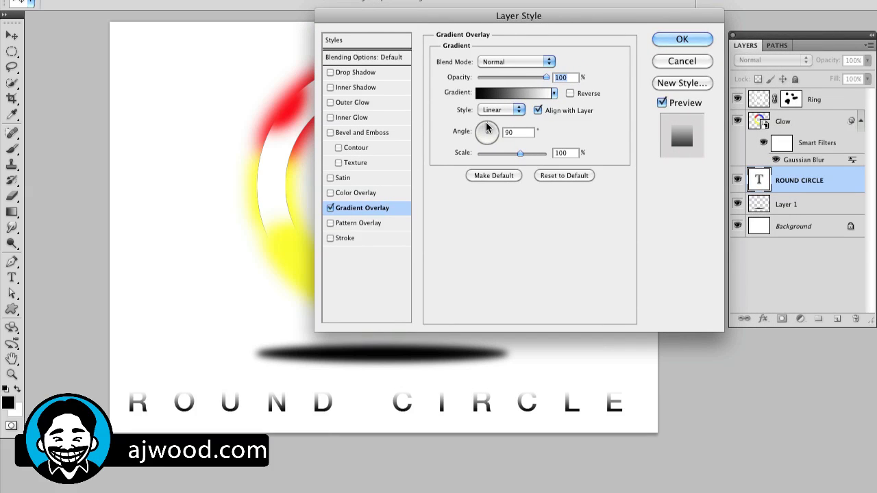
drag(488, 132, 487, 140)
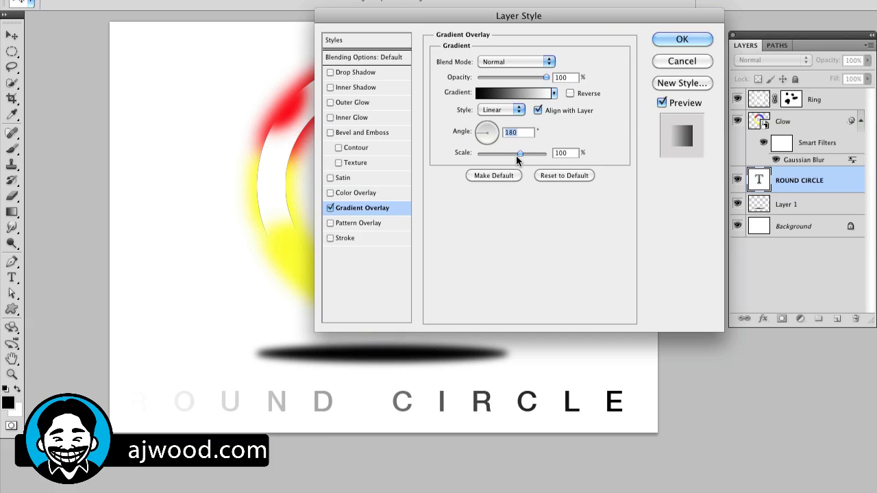
drag(521, 153, 546, 152)
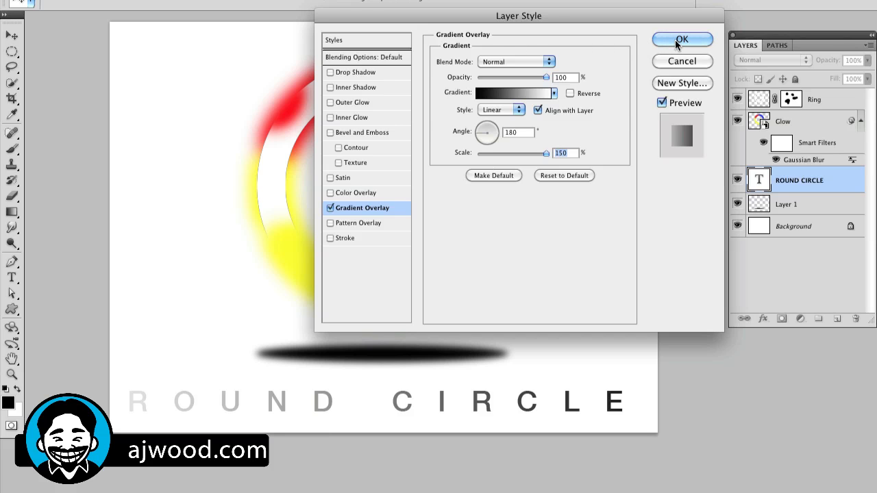
click(682, 39)
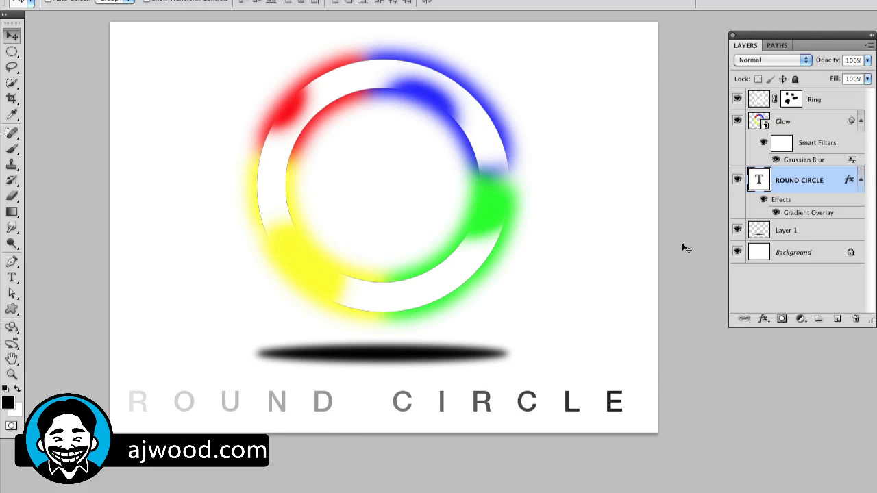